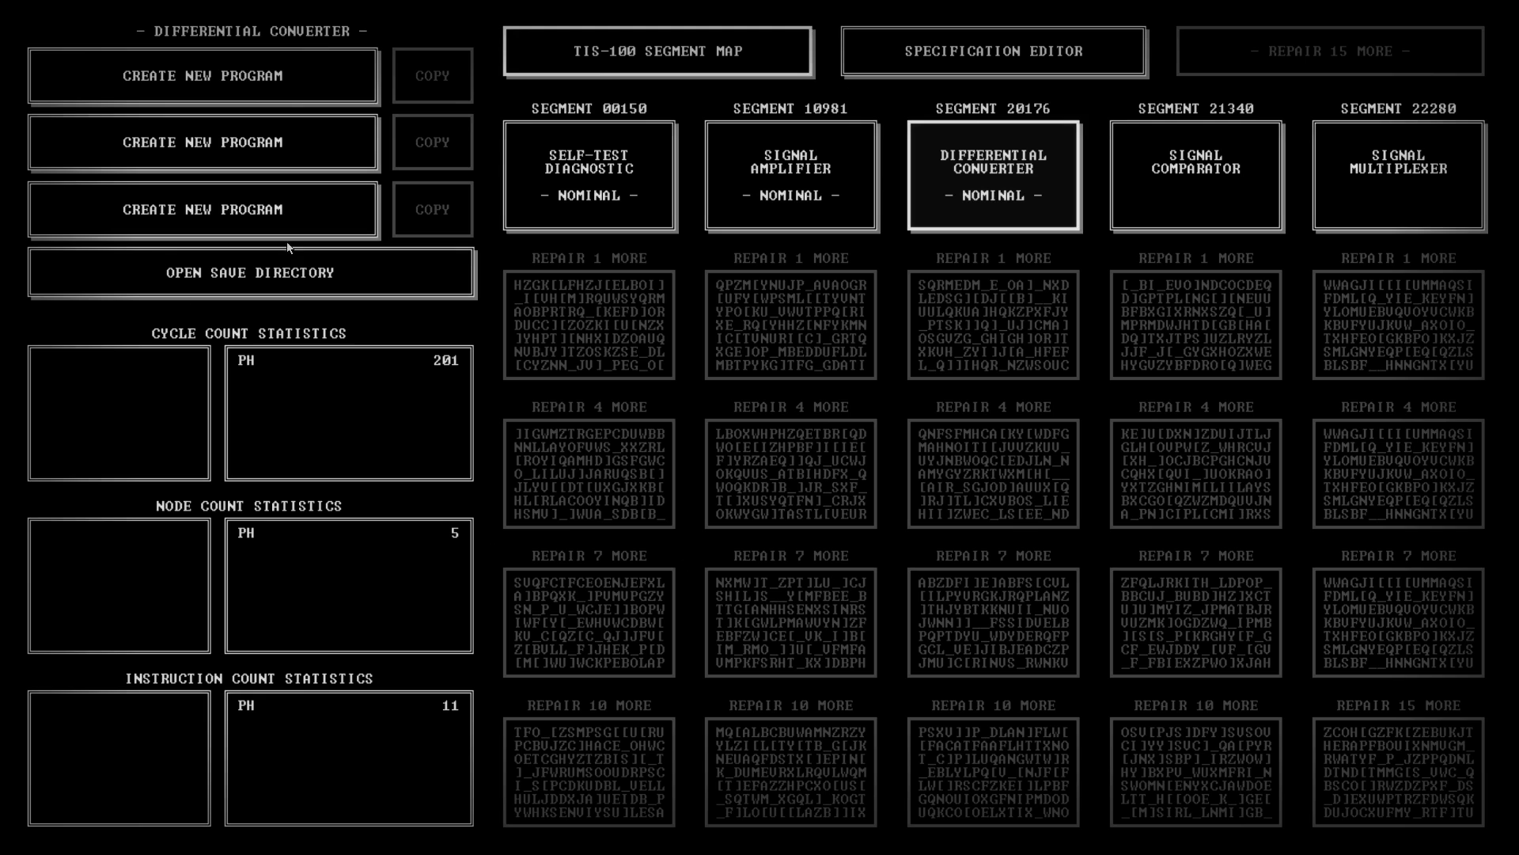
Select Differential Converter on the segment map and create a new program for it.
left_click(791, 175)
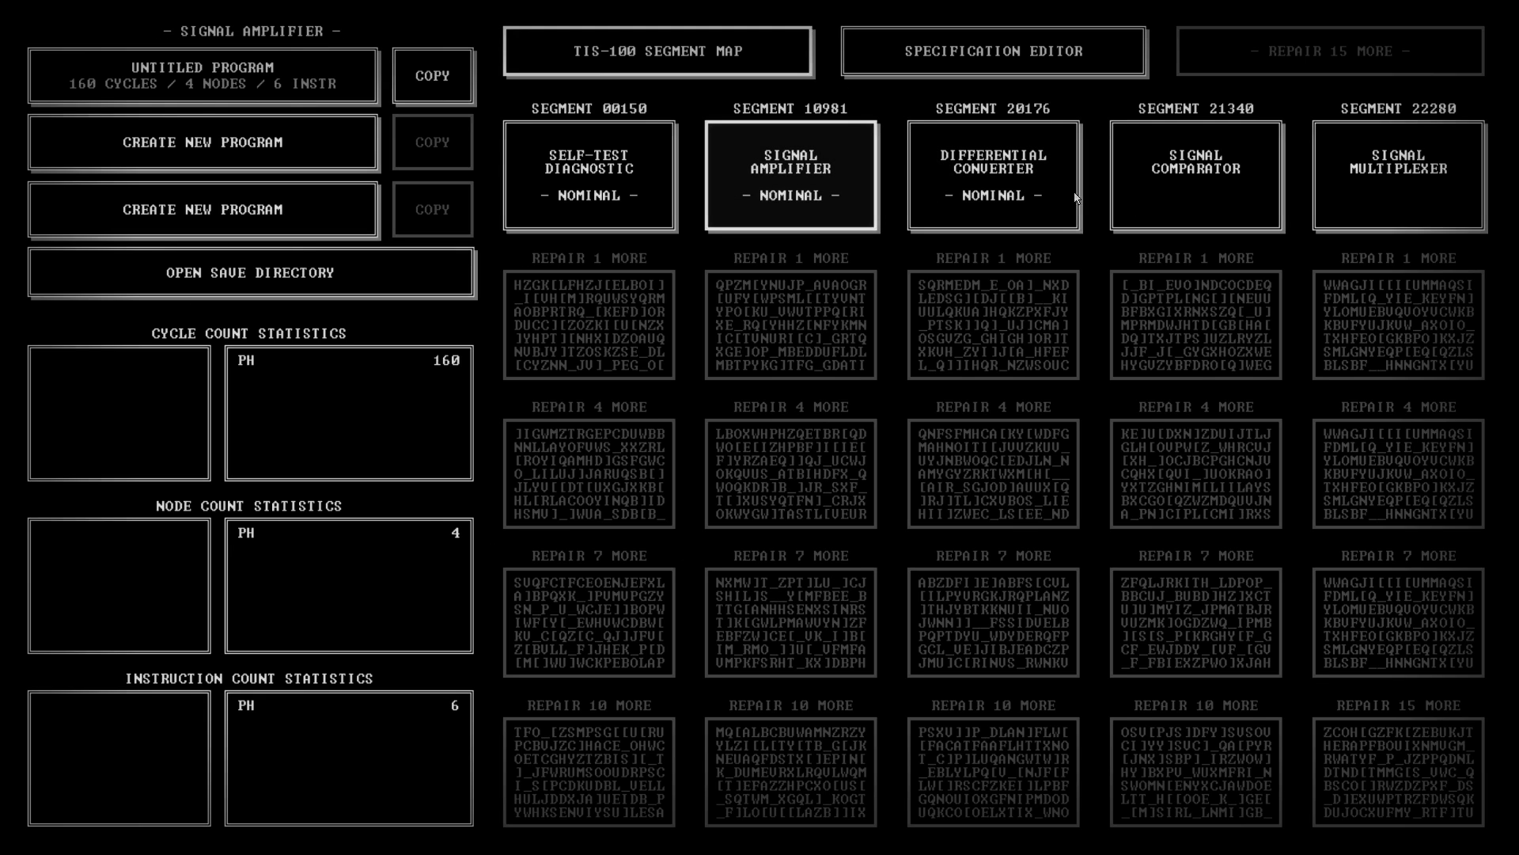
left_click(991, 176)
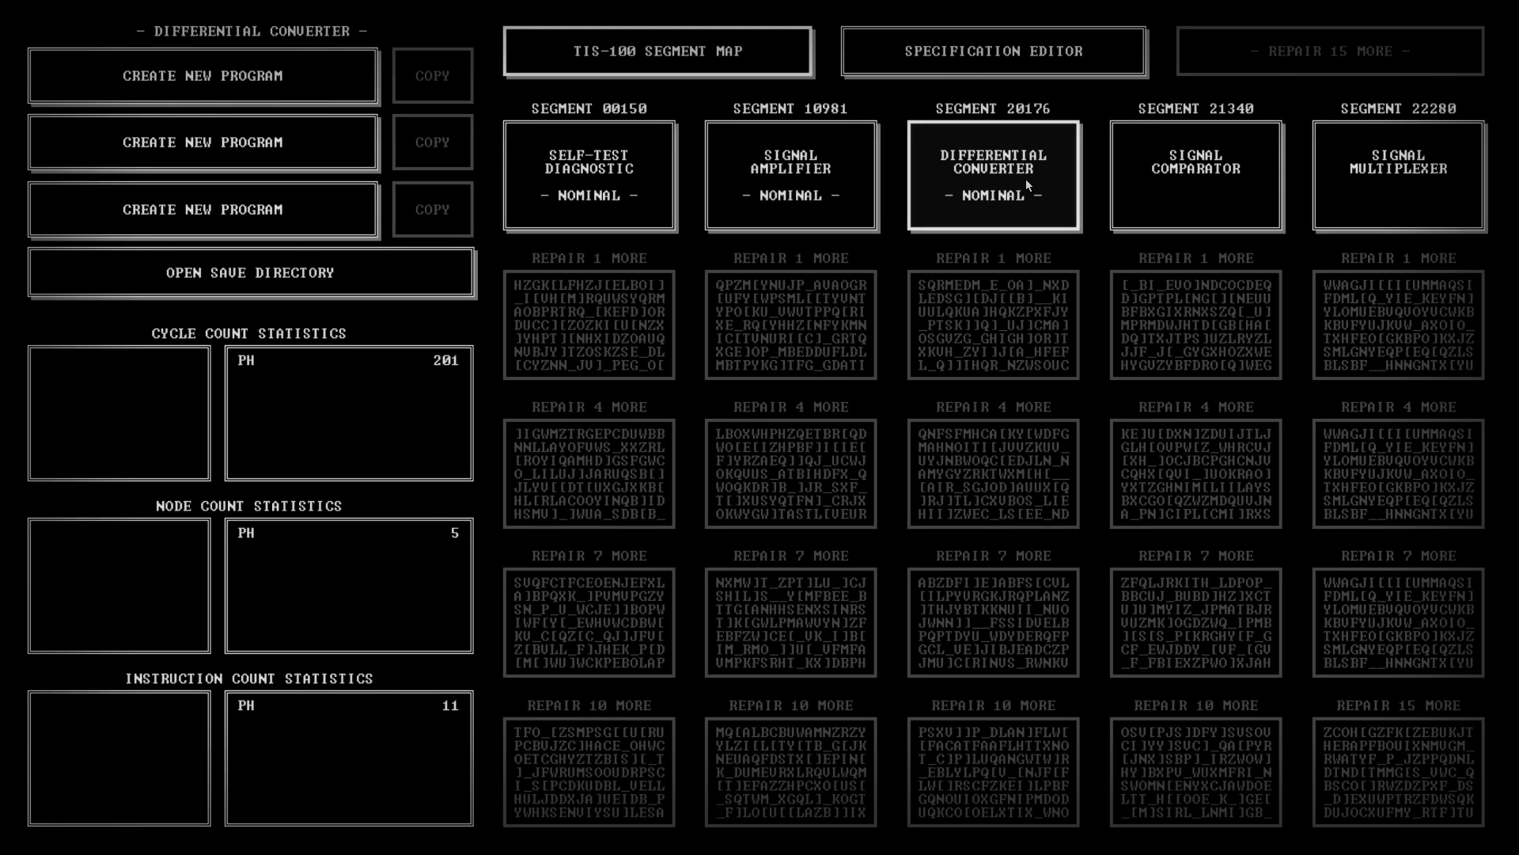
left_click(992, 176)
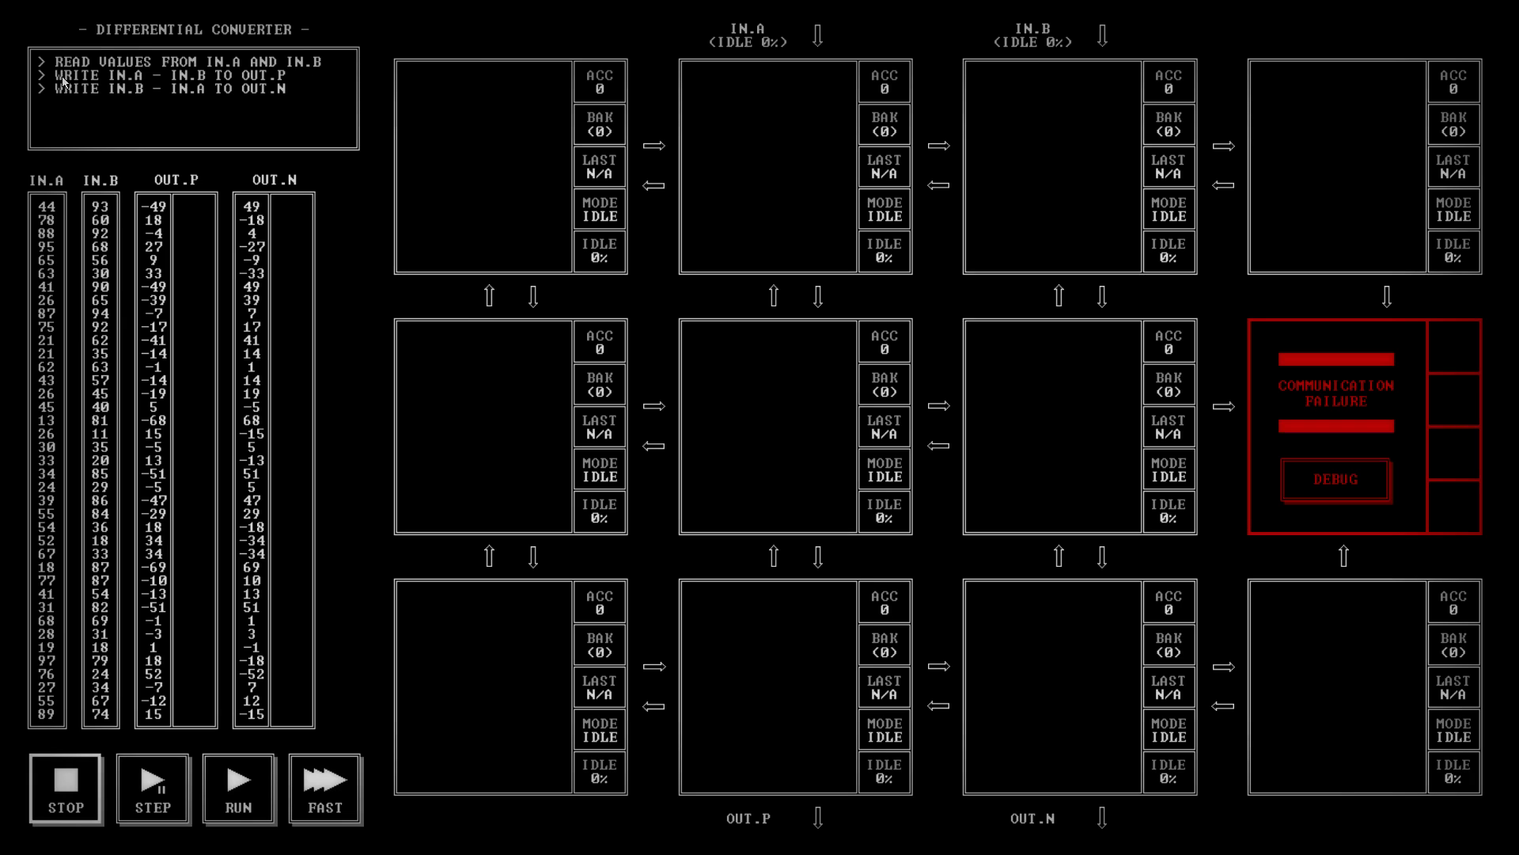
mouse_move(275, 76)
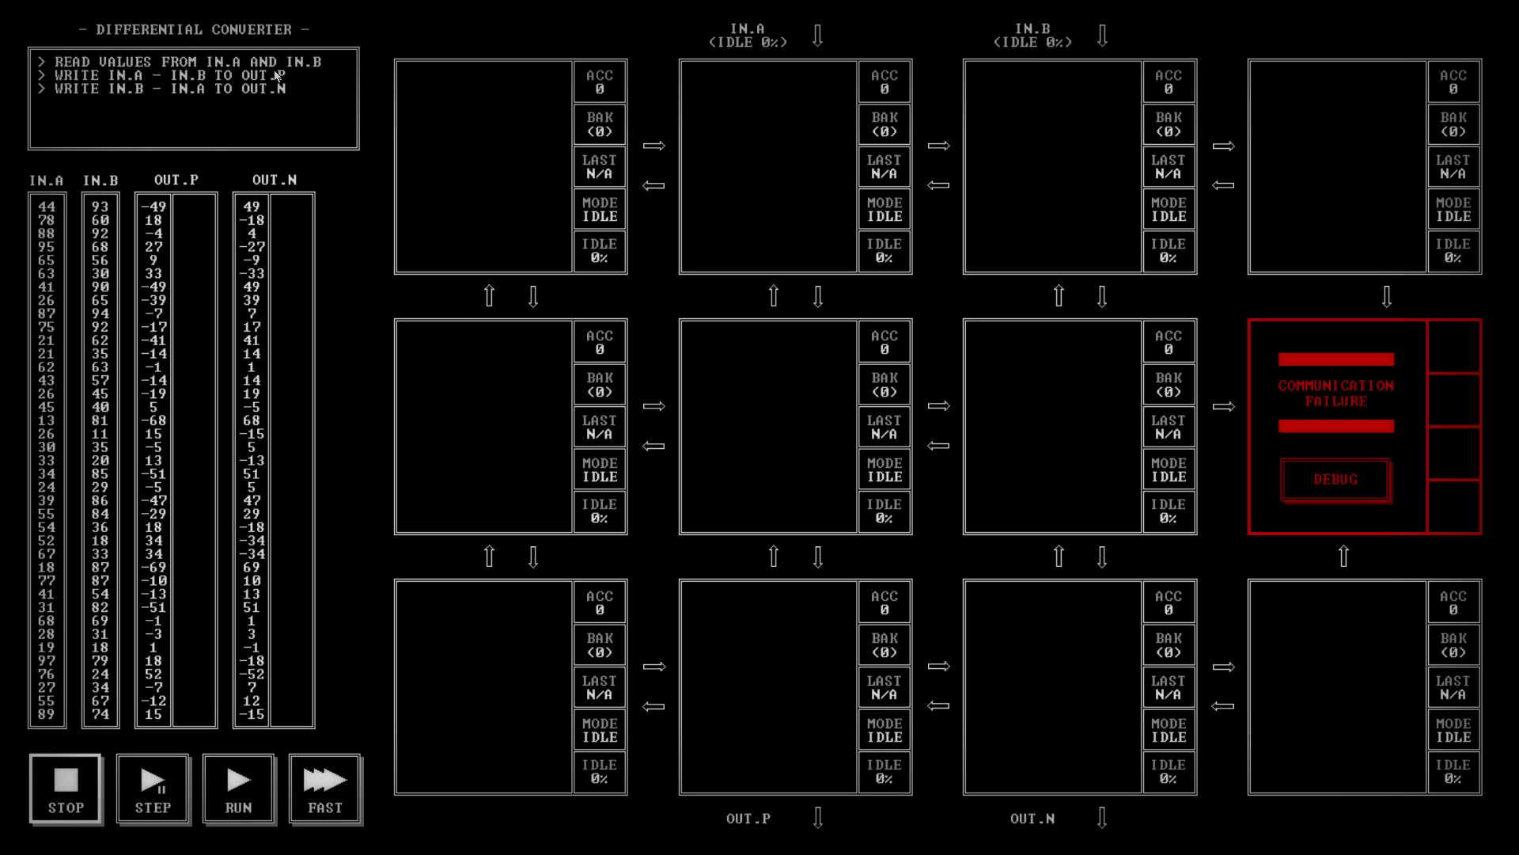
mouse_move(276, 76)
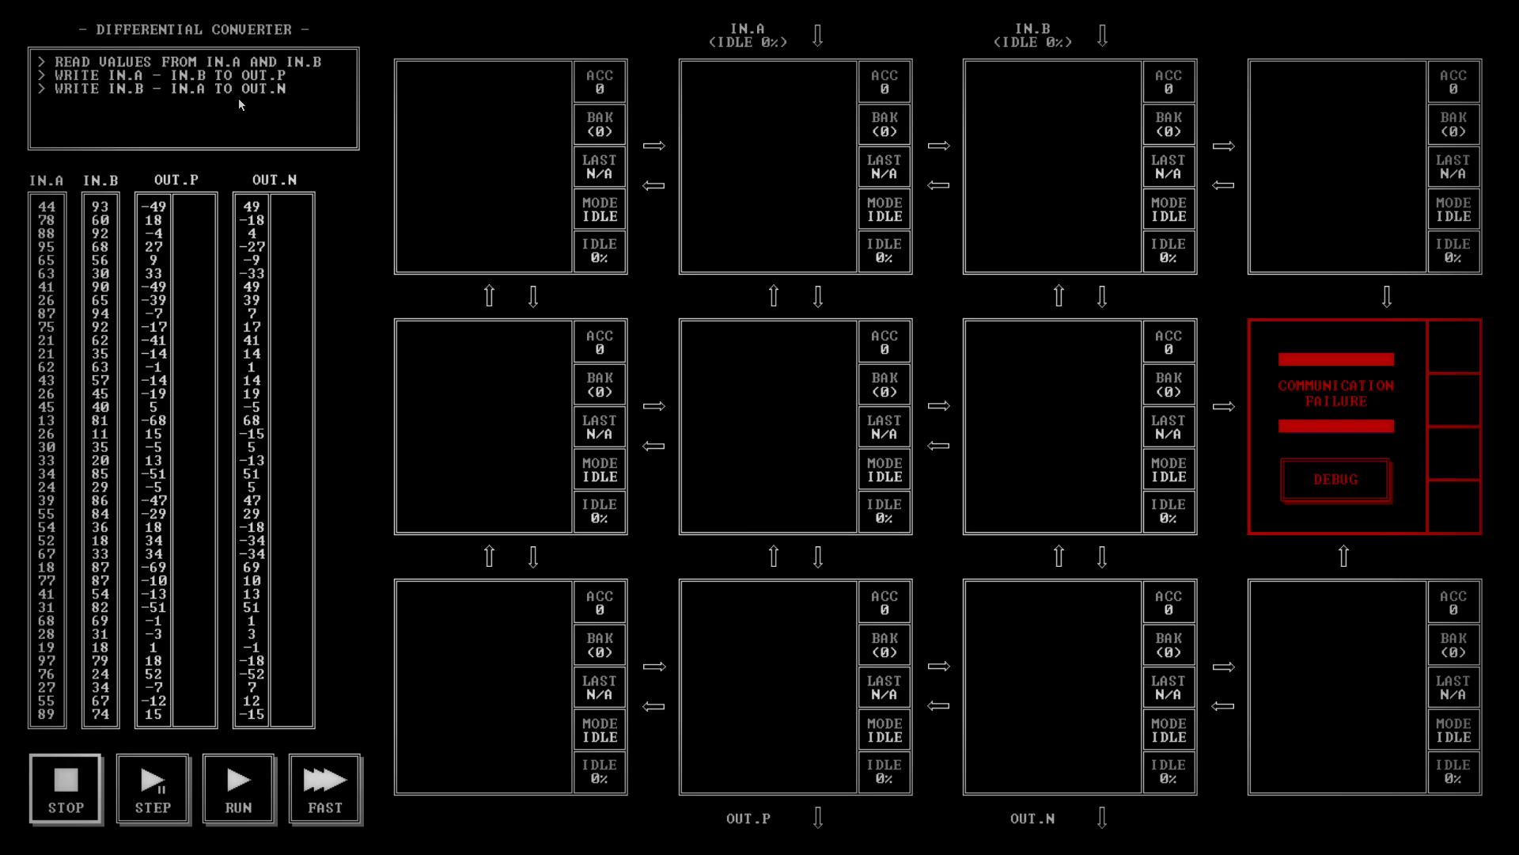
mouse_move(320, 389)
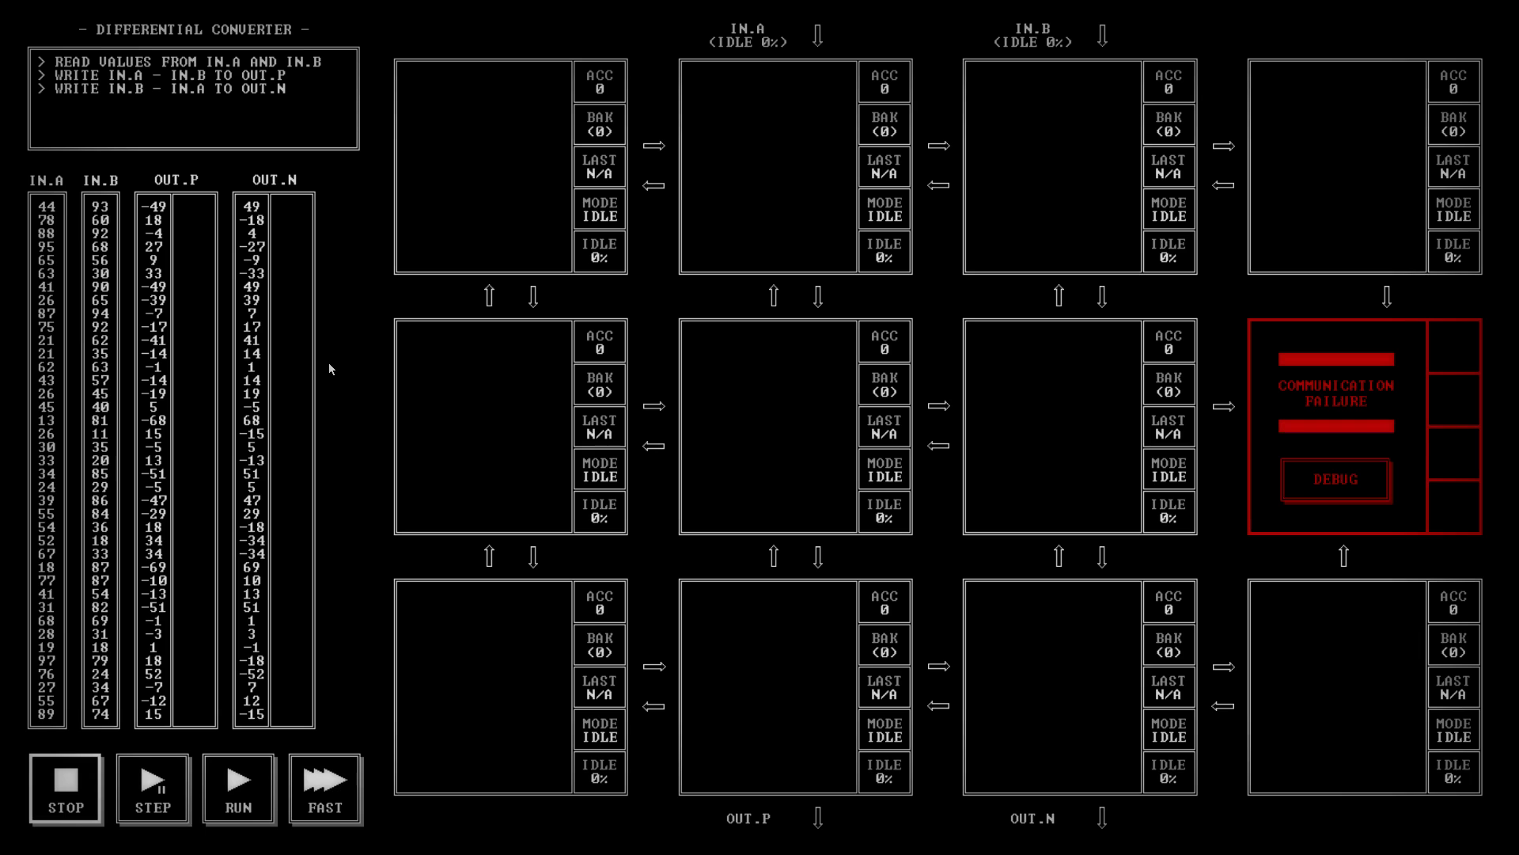
mouse_move(1108, 701)
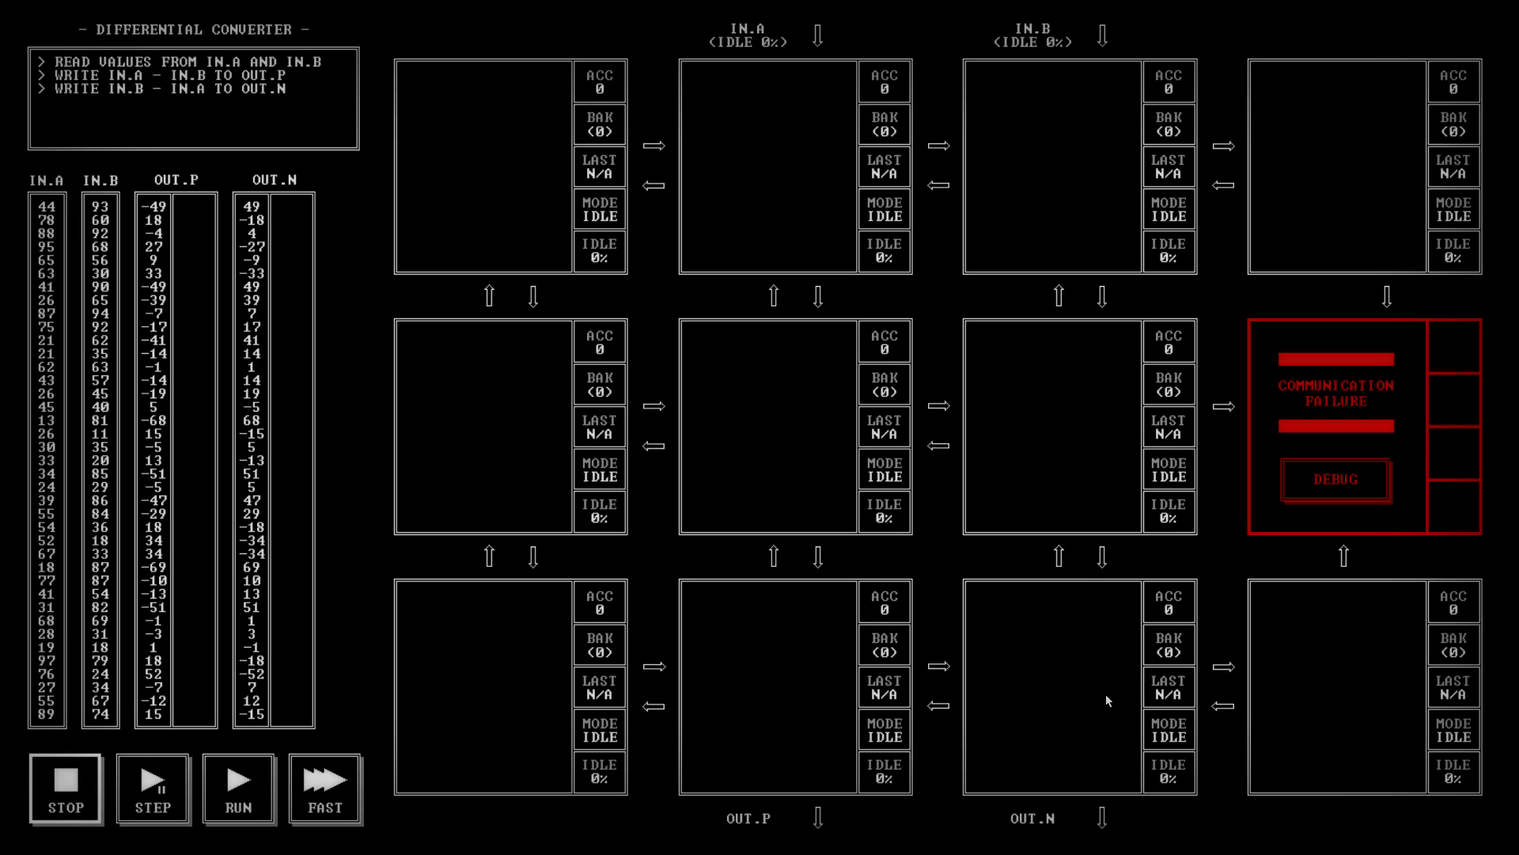
mouse_move(962, 220)
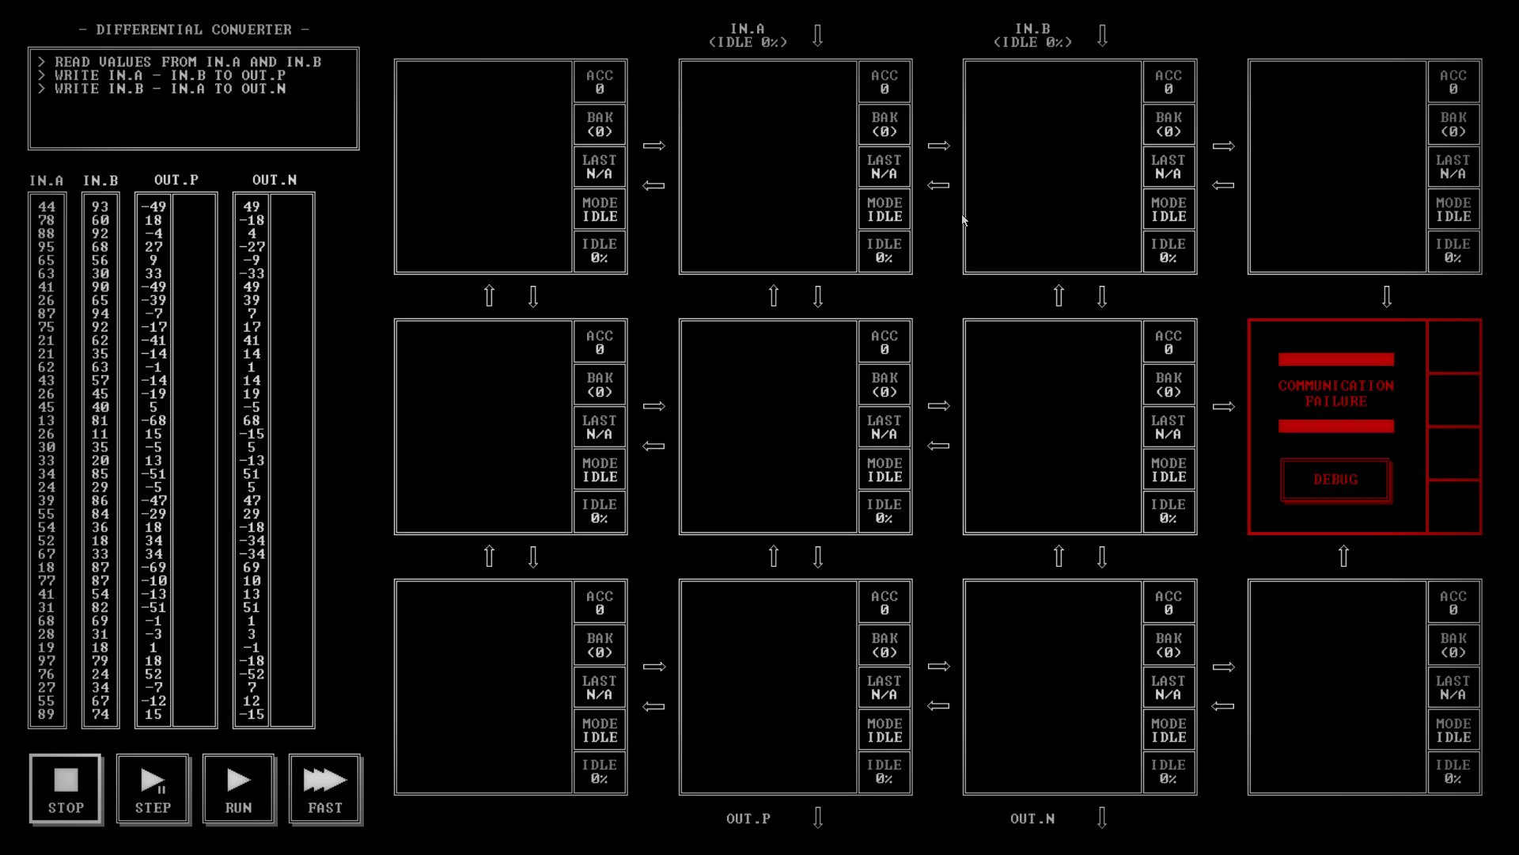
mouse_move(773, 50)
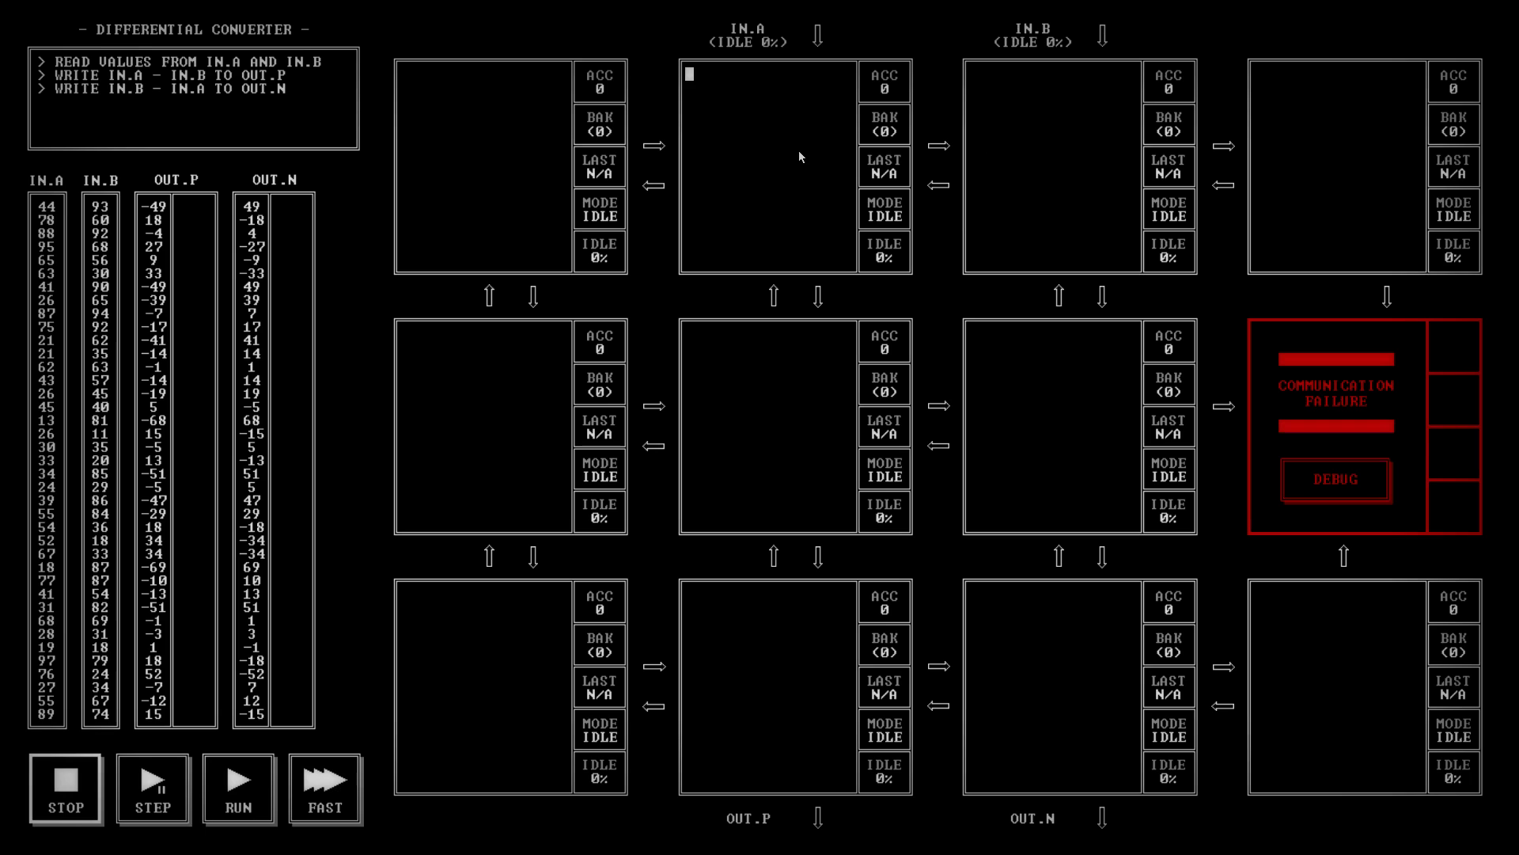
mouse_move(1089, 278)
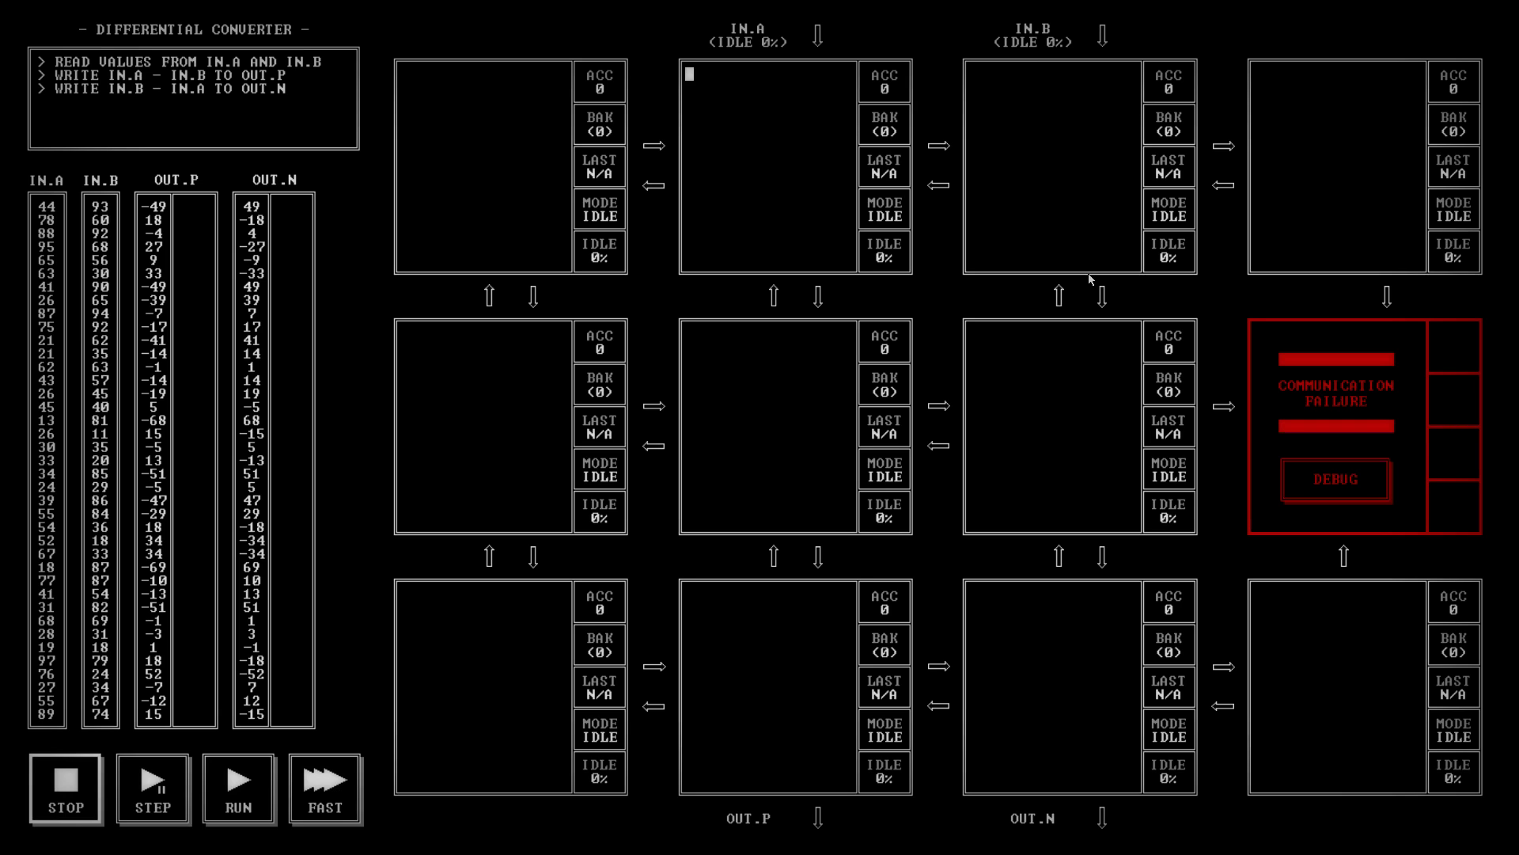
mouse_move(955, 223)
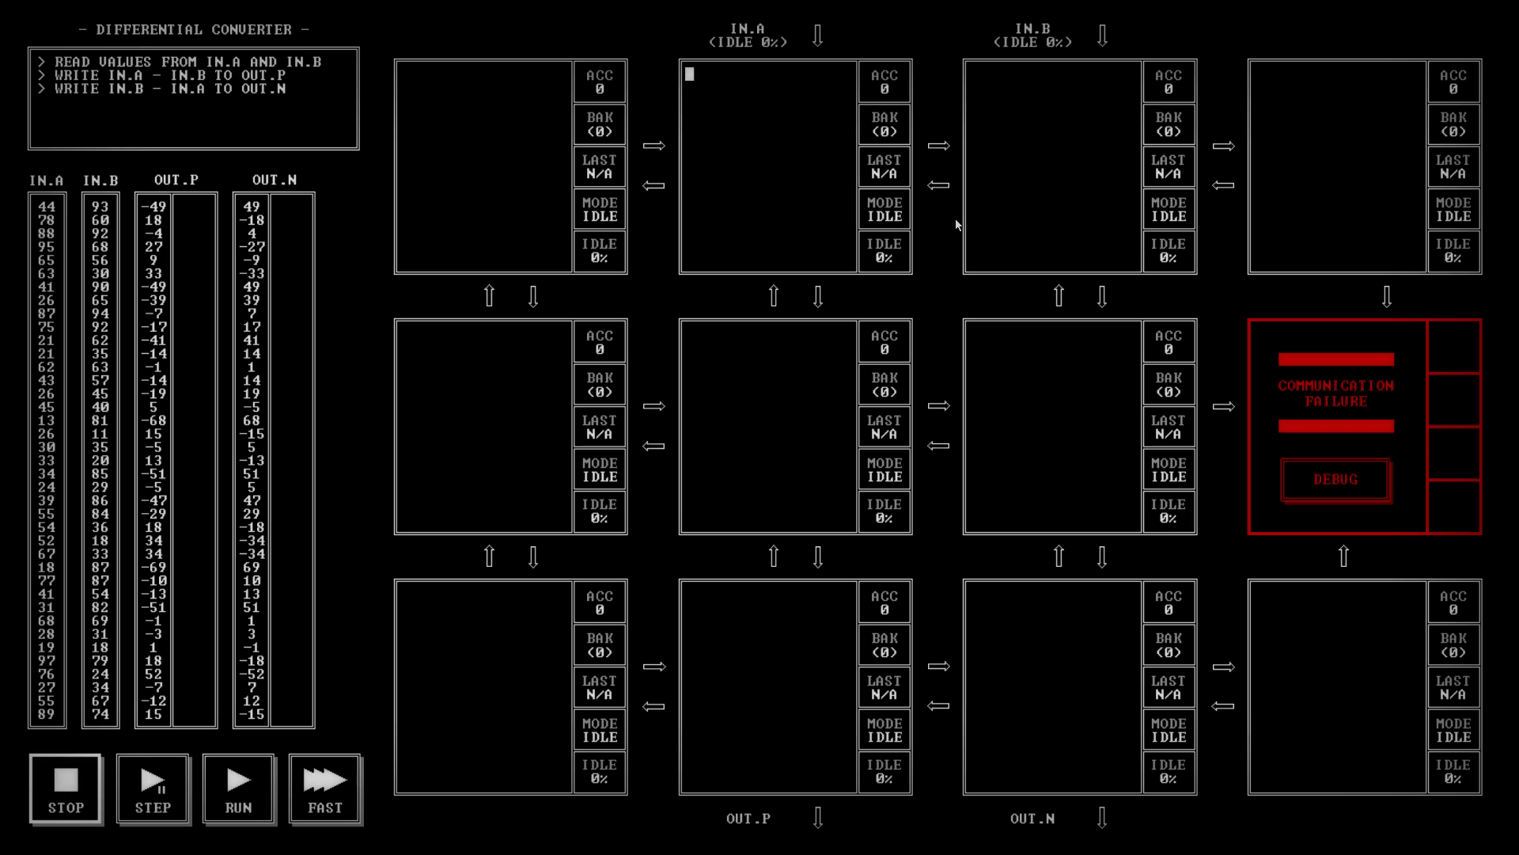
Write MOV UP, RIGHT in the node below IN.A, correcting the TO typo.
type("M")
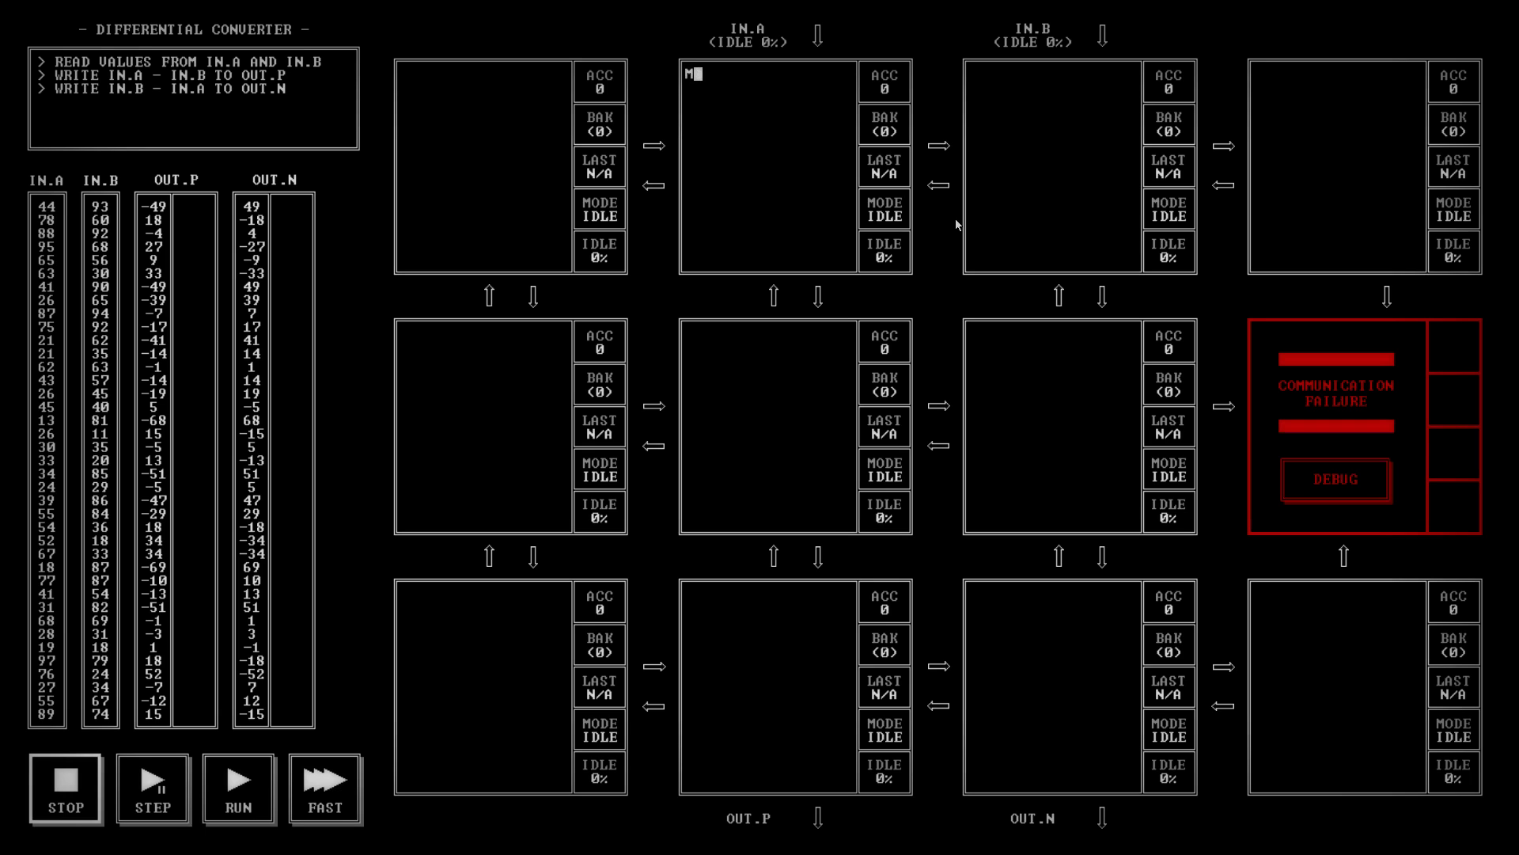
type("OV TO")
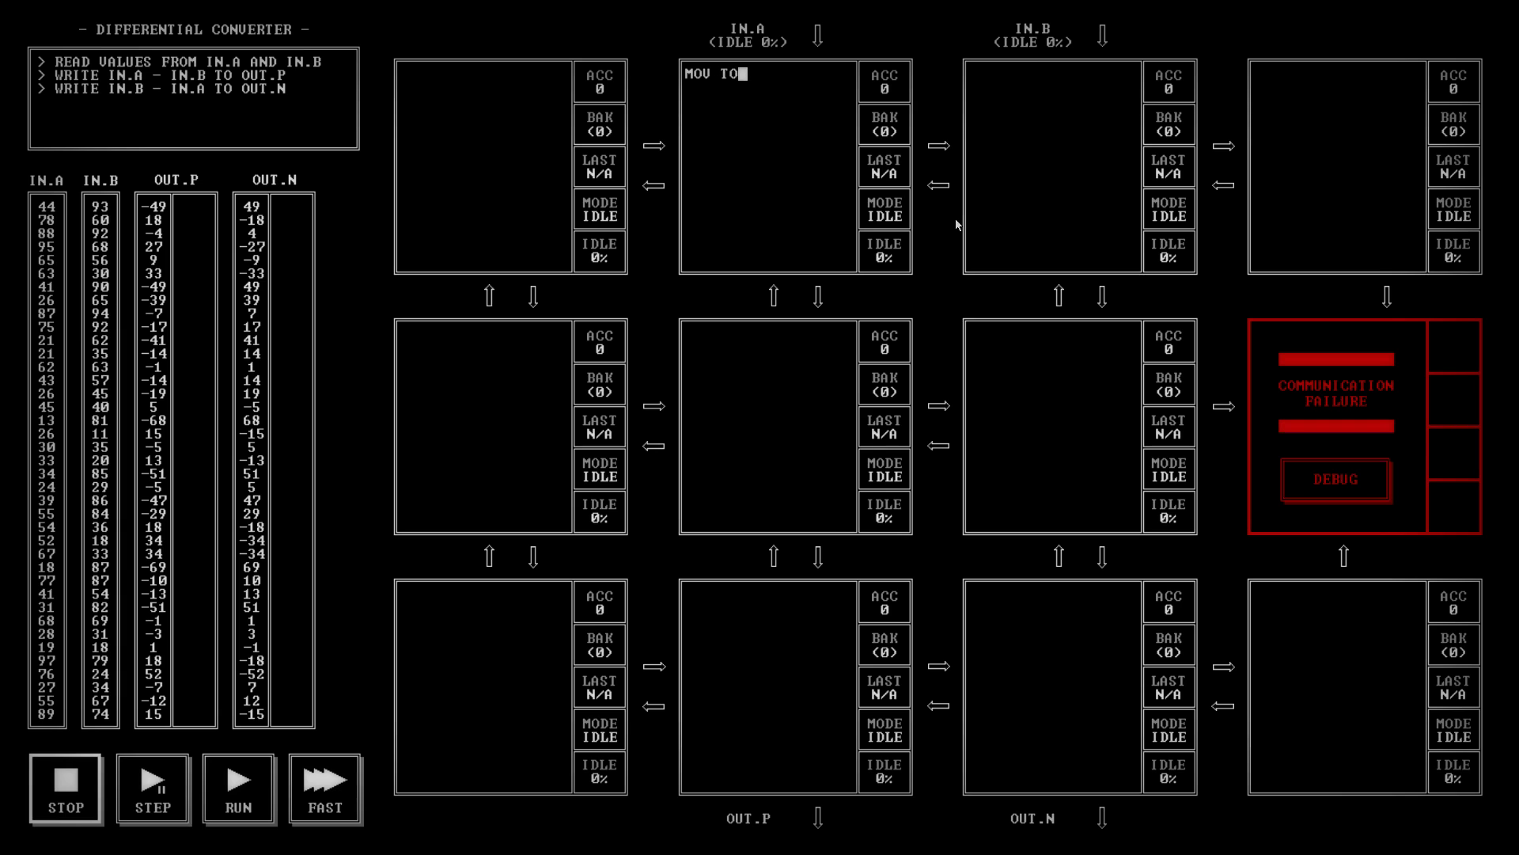
key("BackSpace")
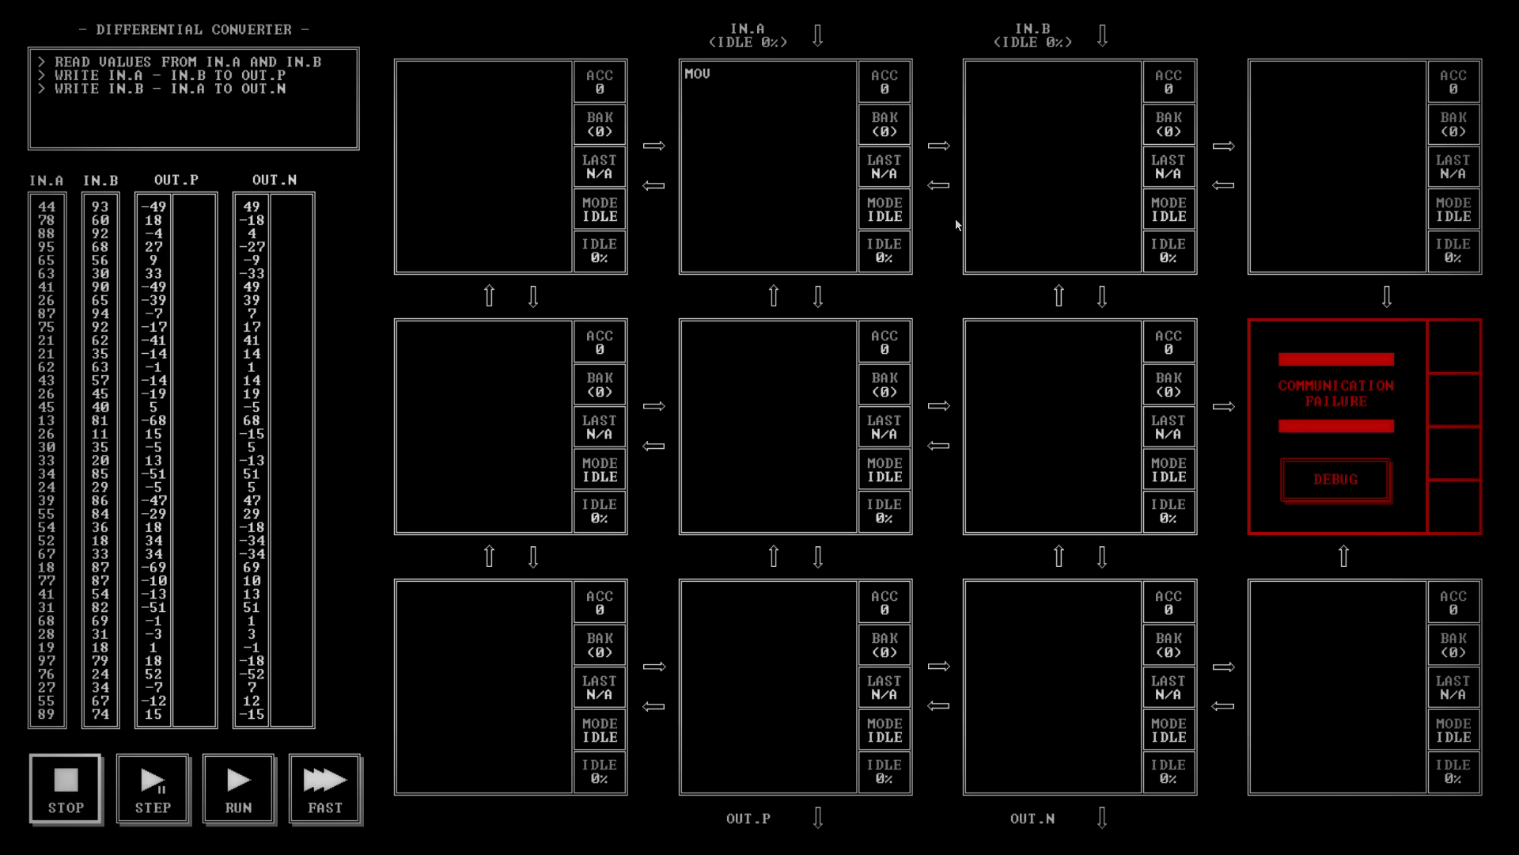
type("UP, RIGHT")
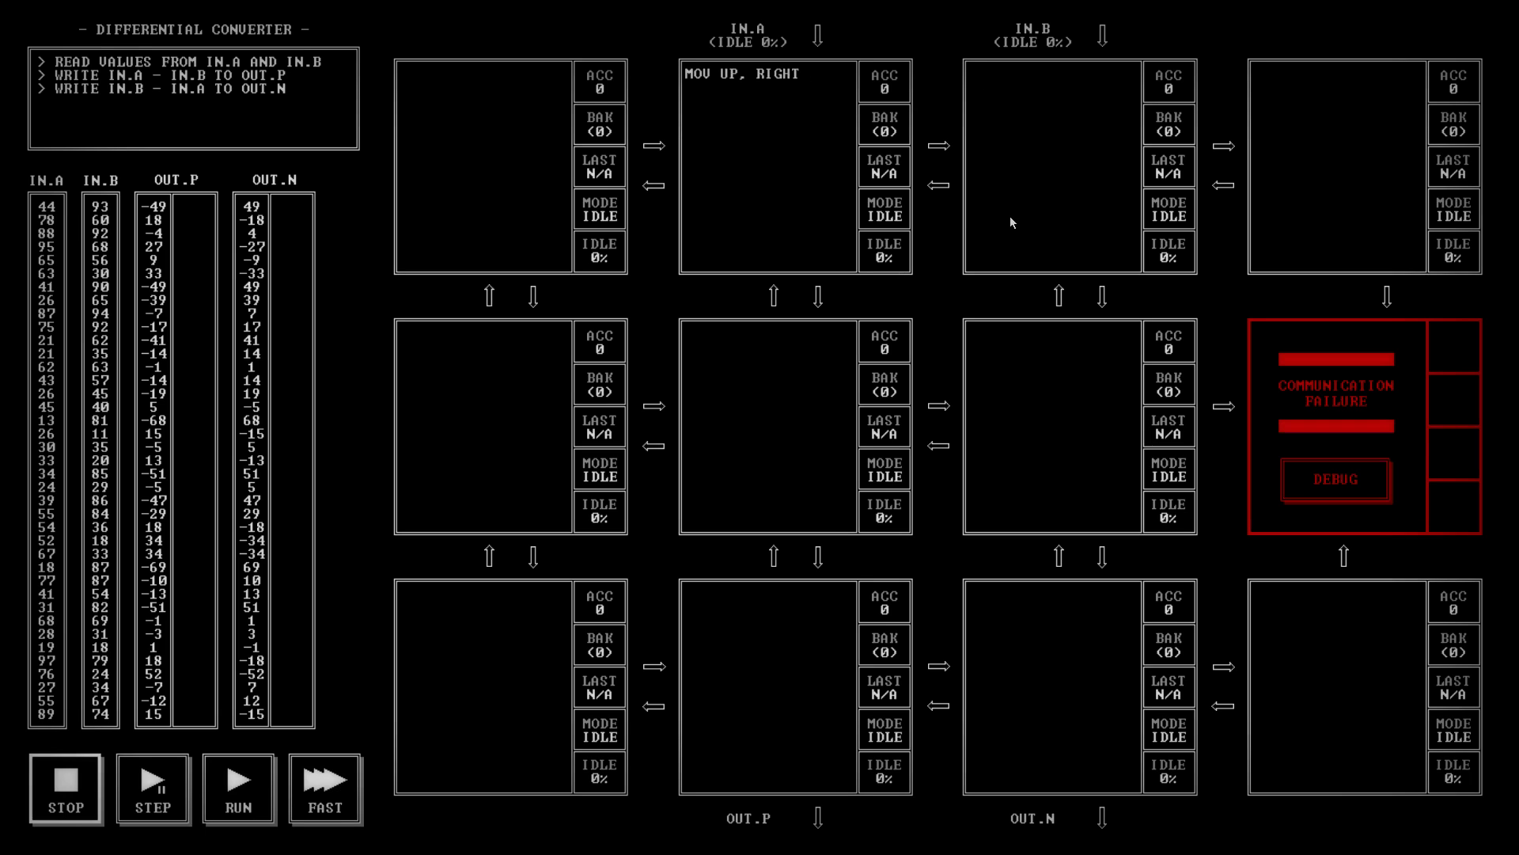
Write MOV UP, ACC and SUB LEFT in the node below IN.B.
left_click(973, 74)
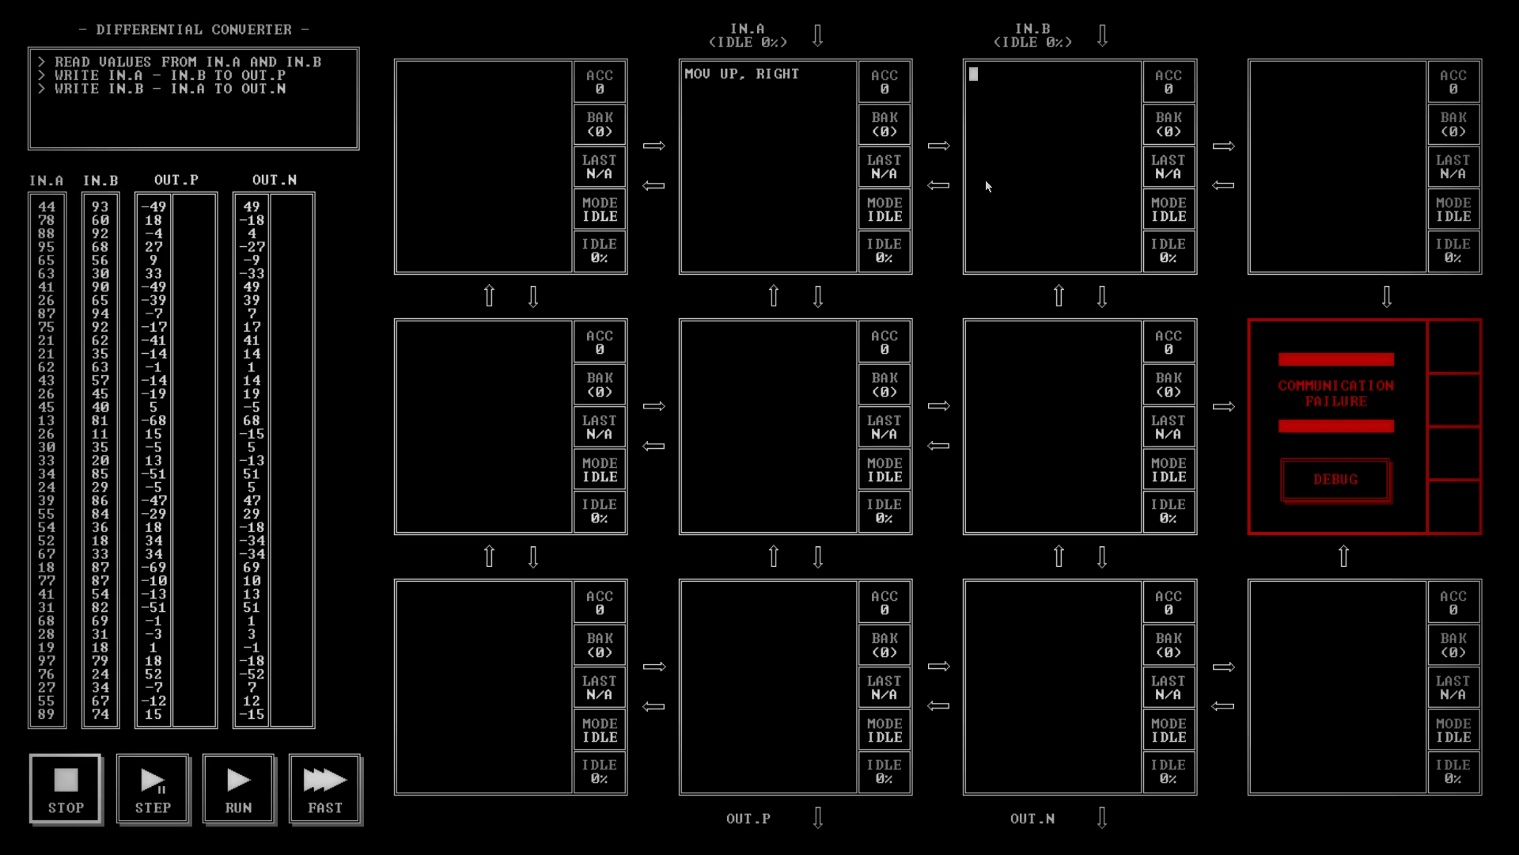
type("M")
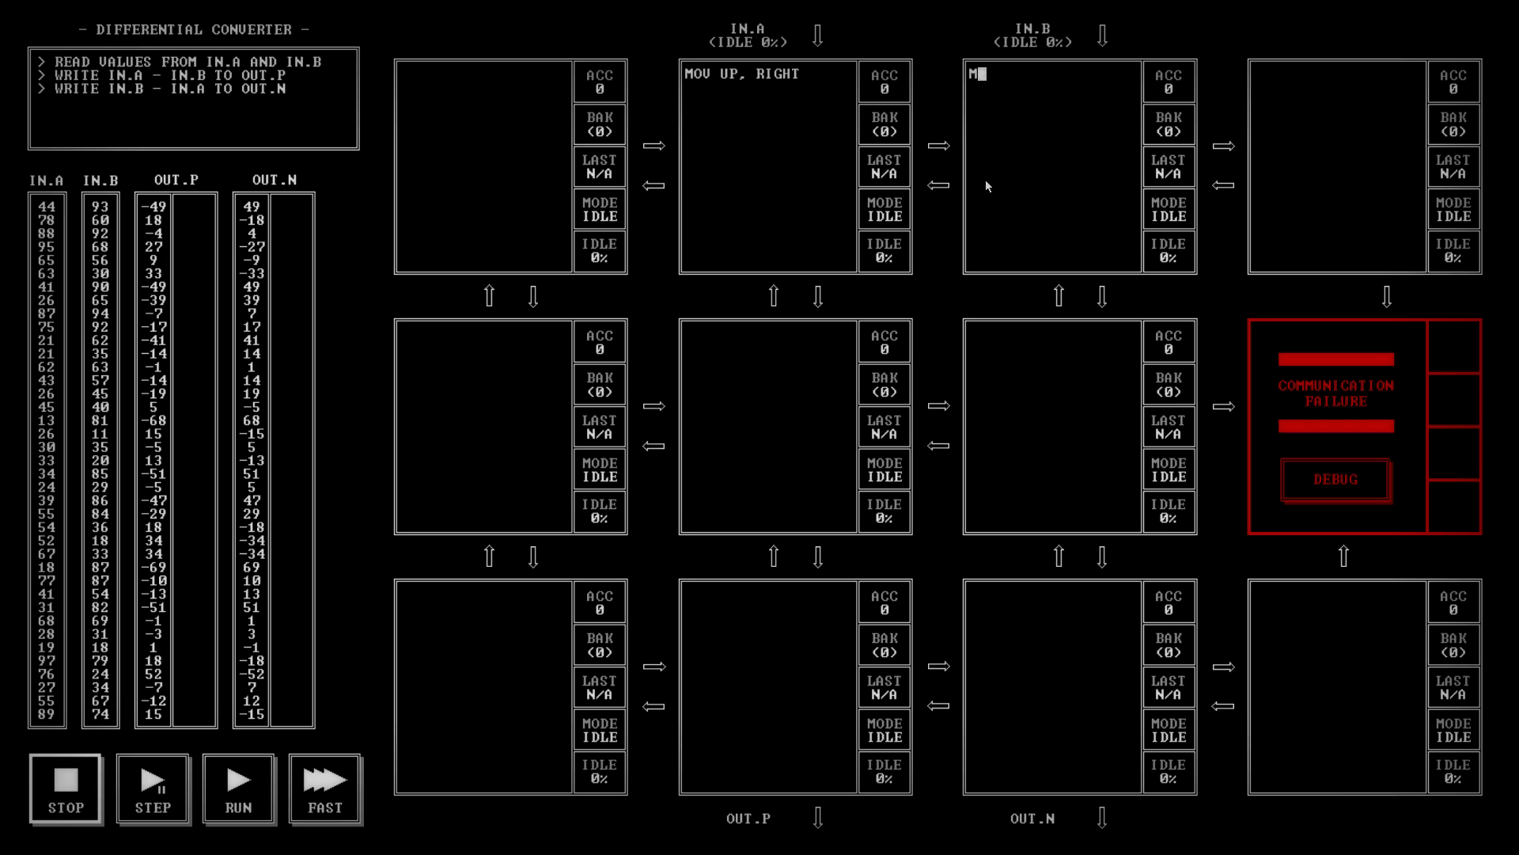
type("OV")
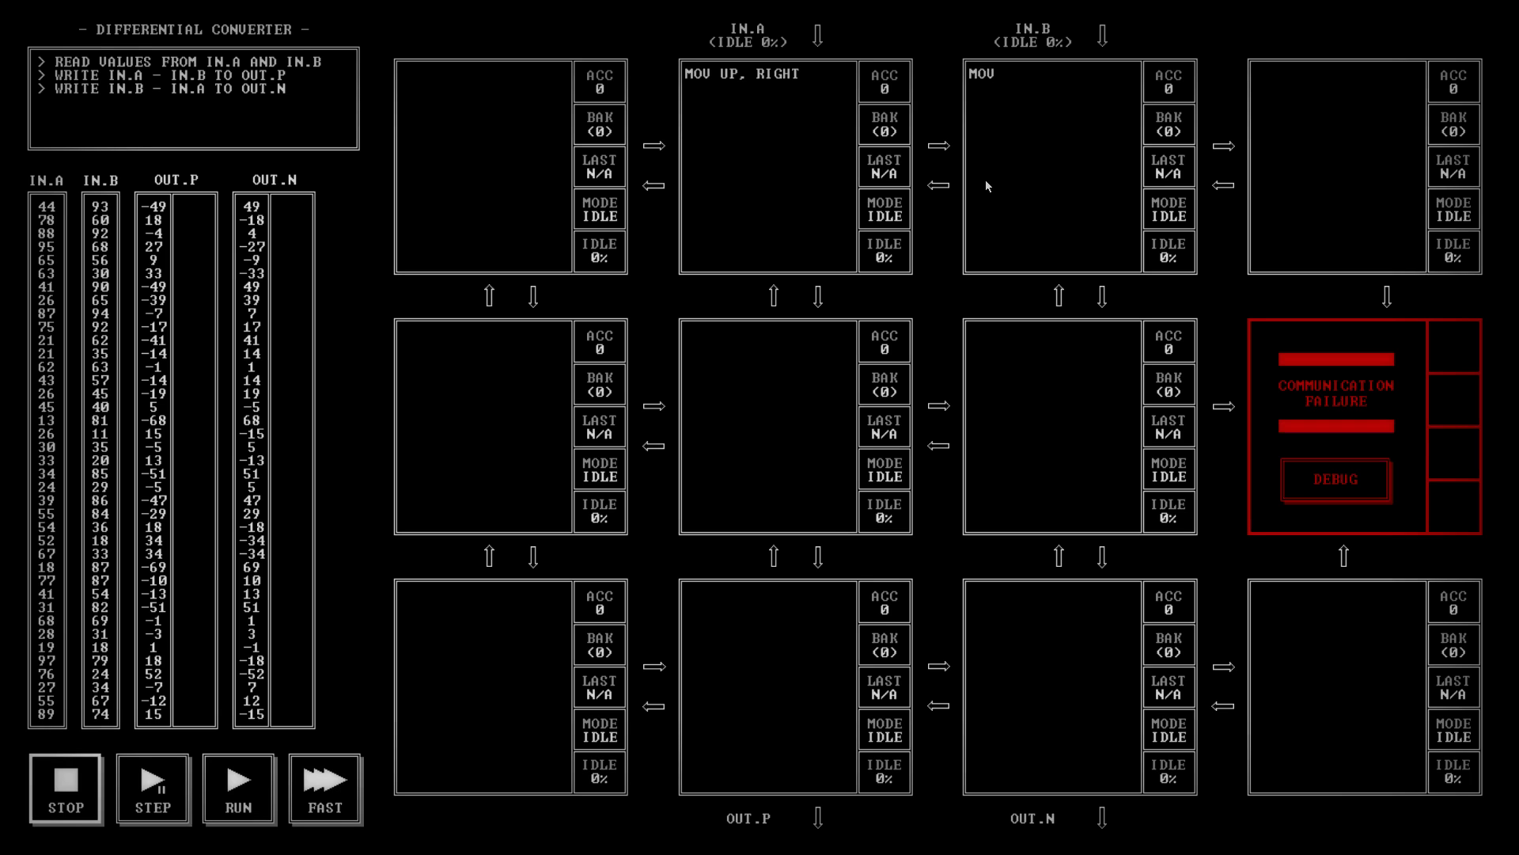
type("TOP")
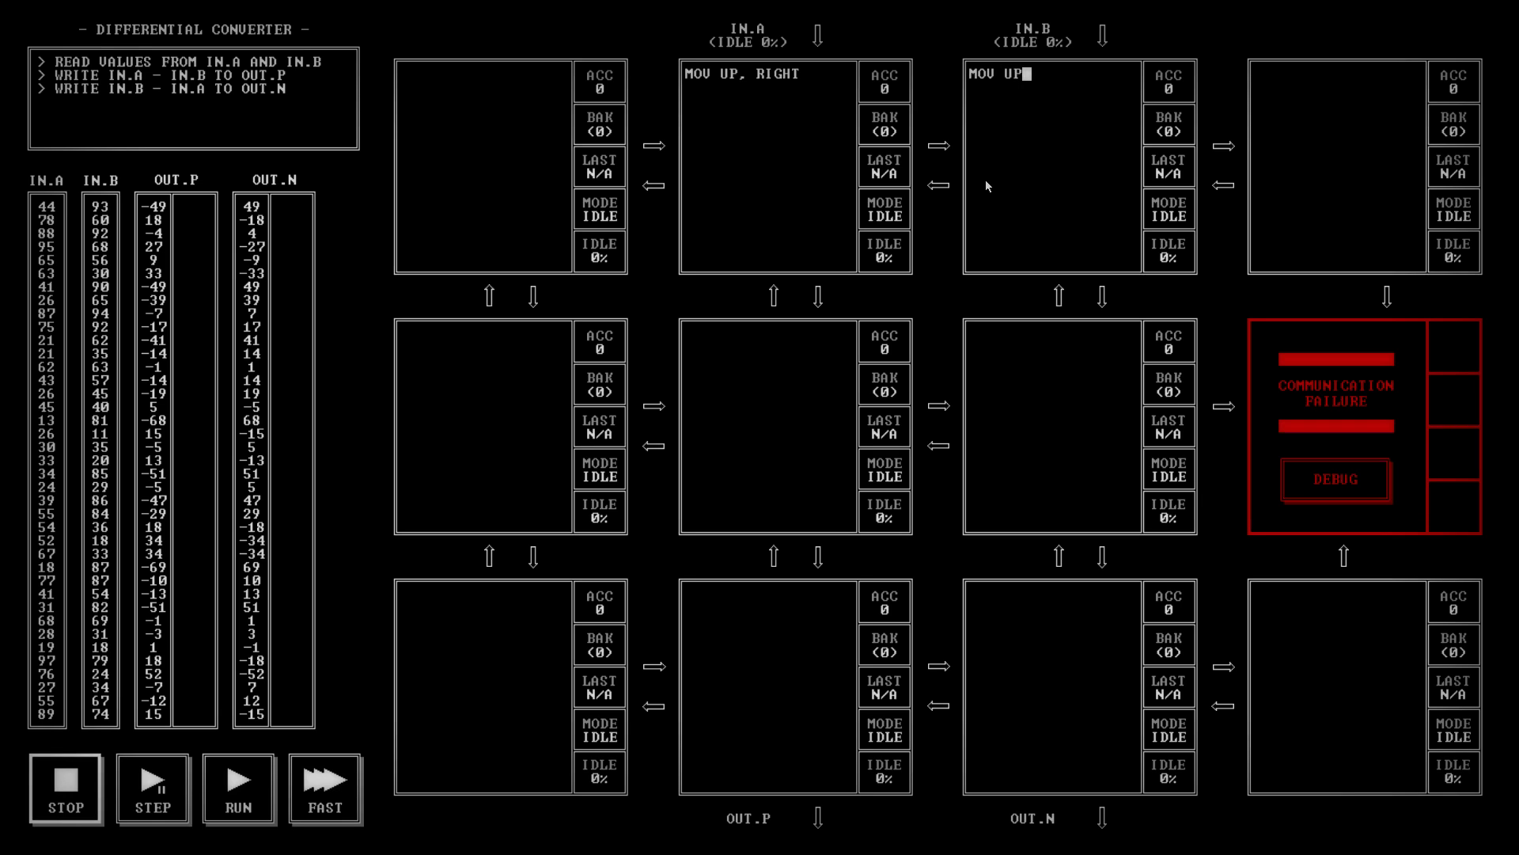
type(", ACC")
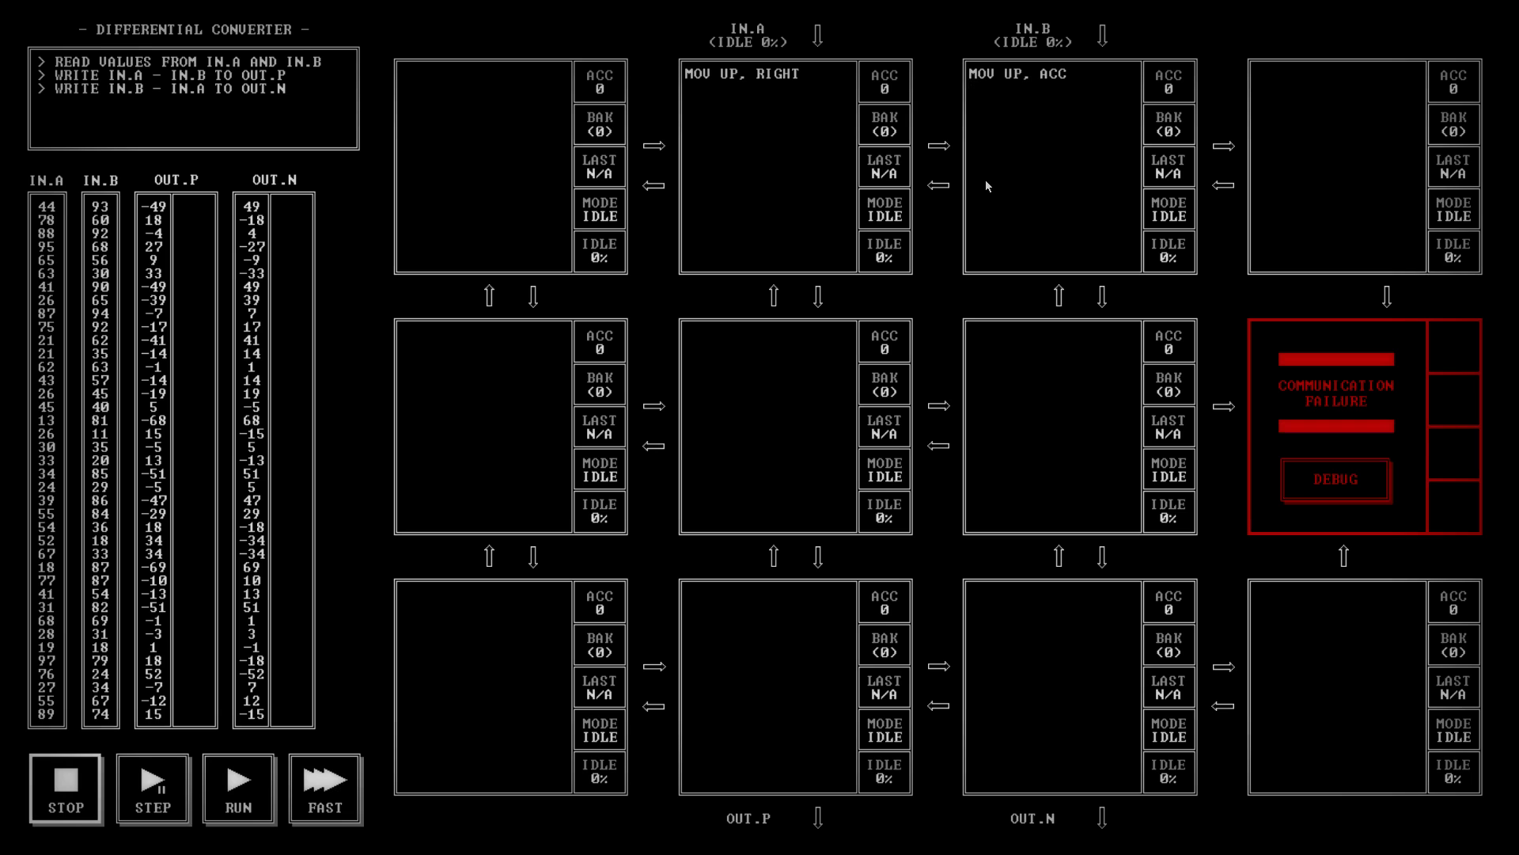
type("SUB")
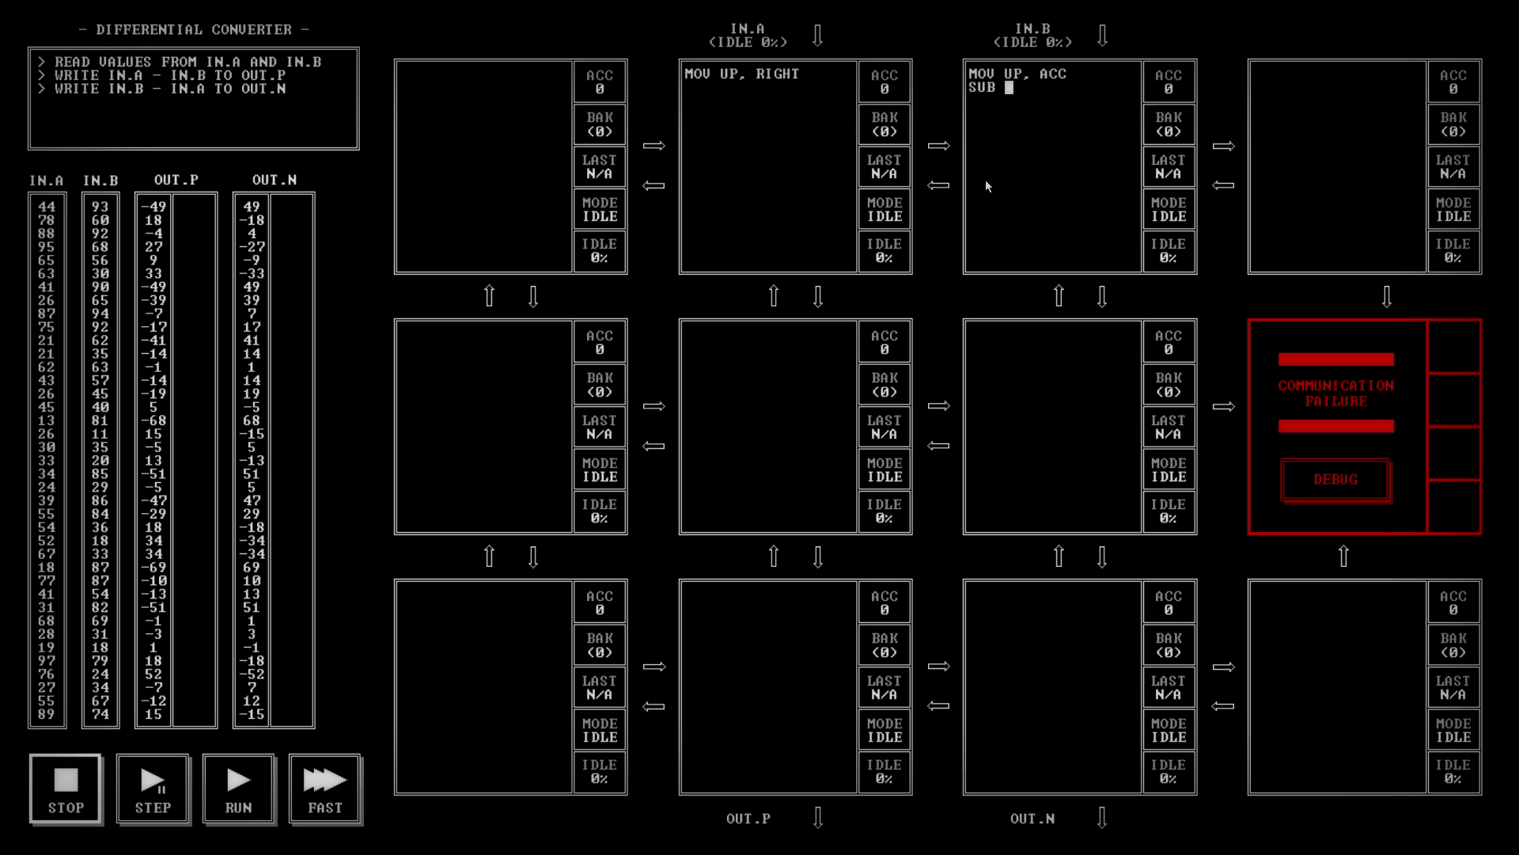
type("E")
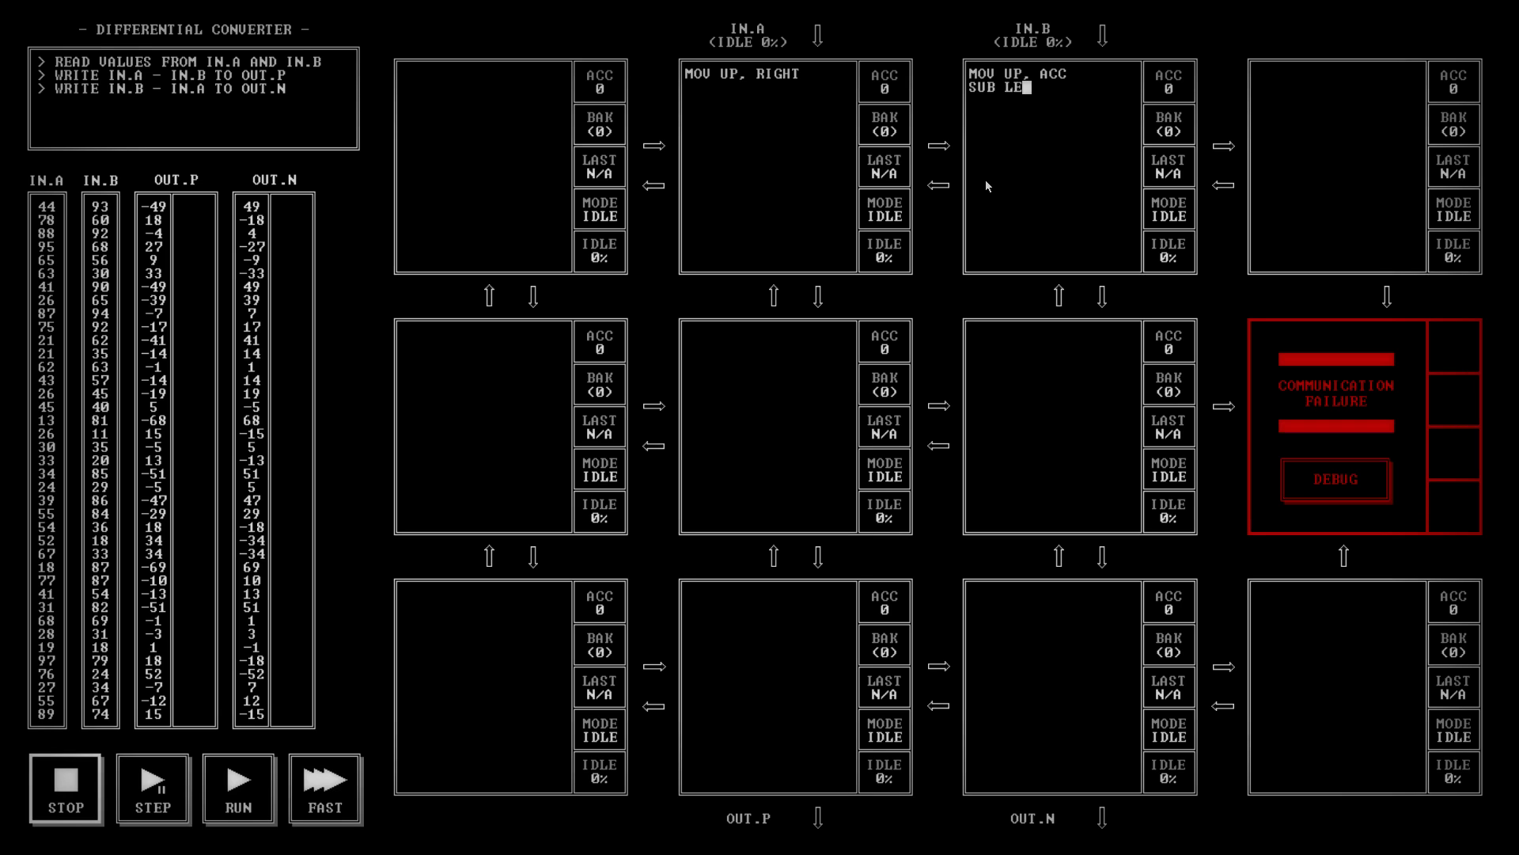
type("FT")
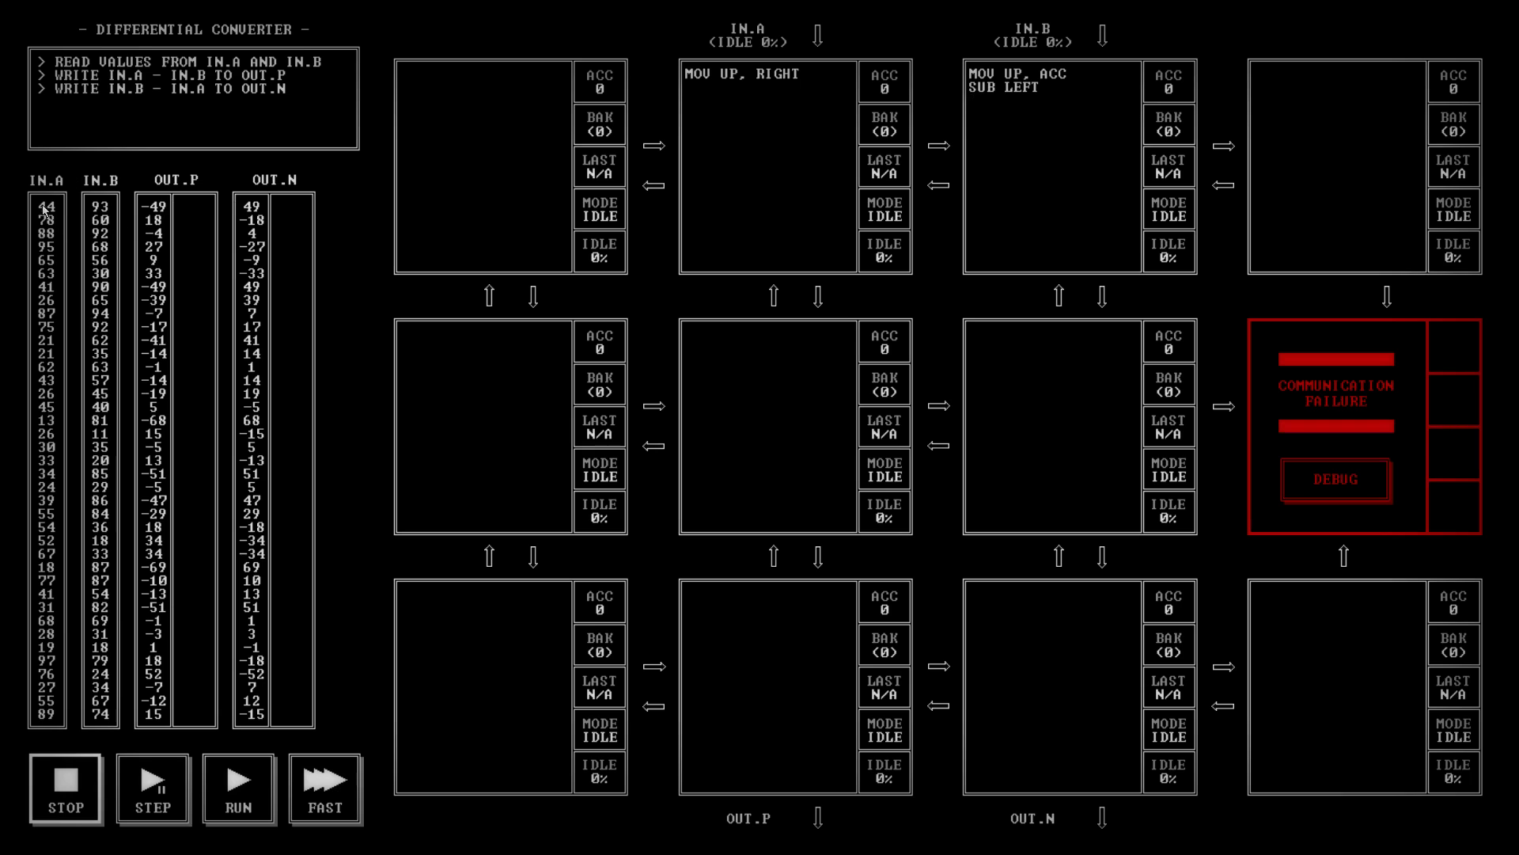
Add MOV ACC, DOWN as the IN.B node's final instruction.
left_click(978, 104)
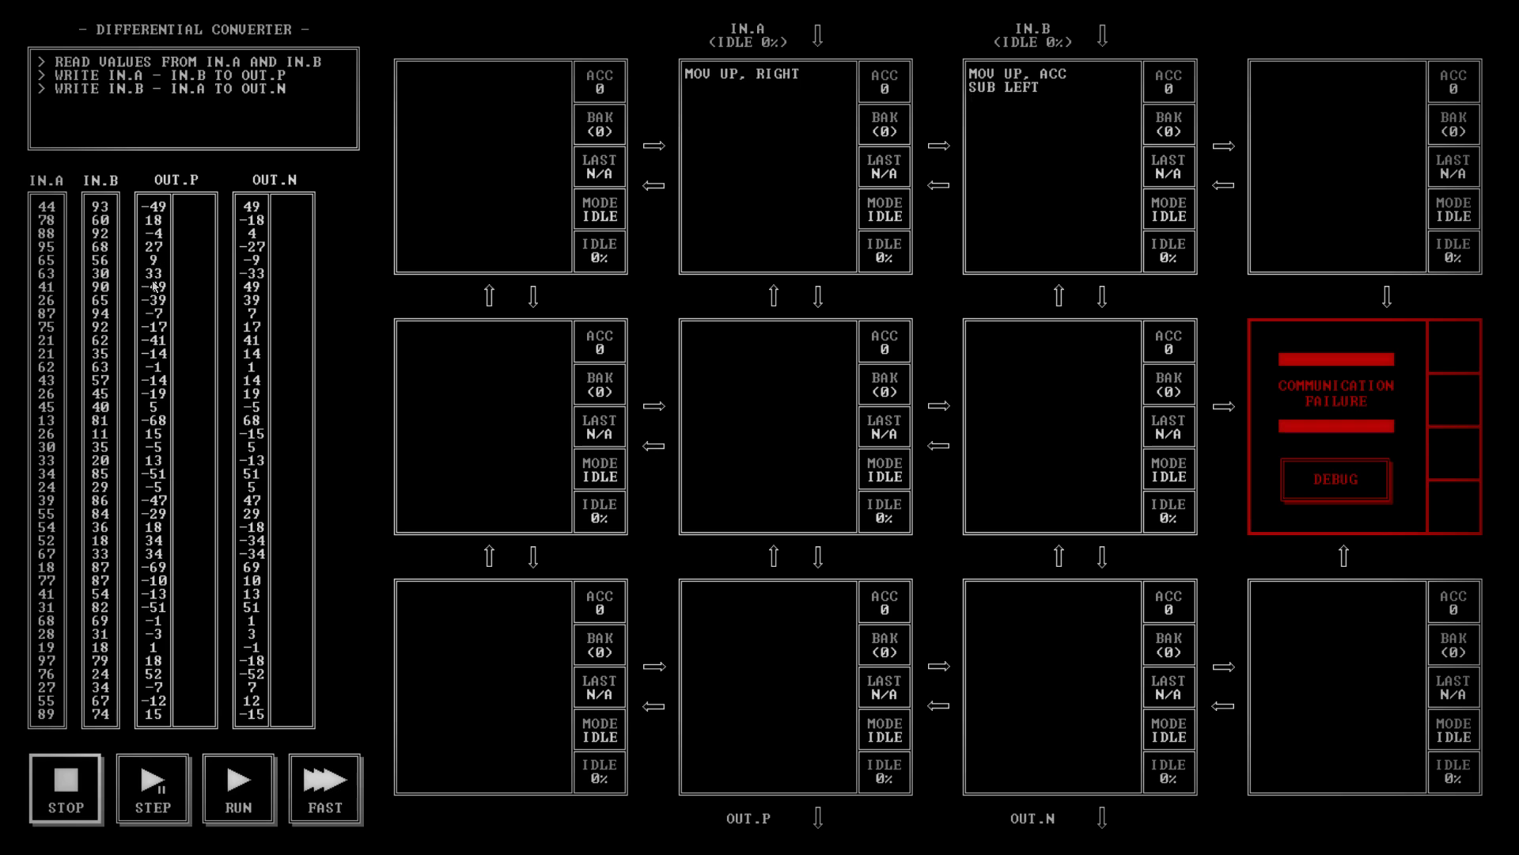
left_click(978, 109)
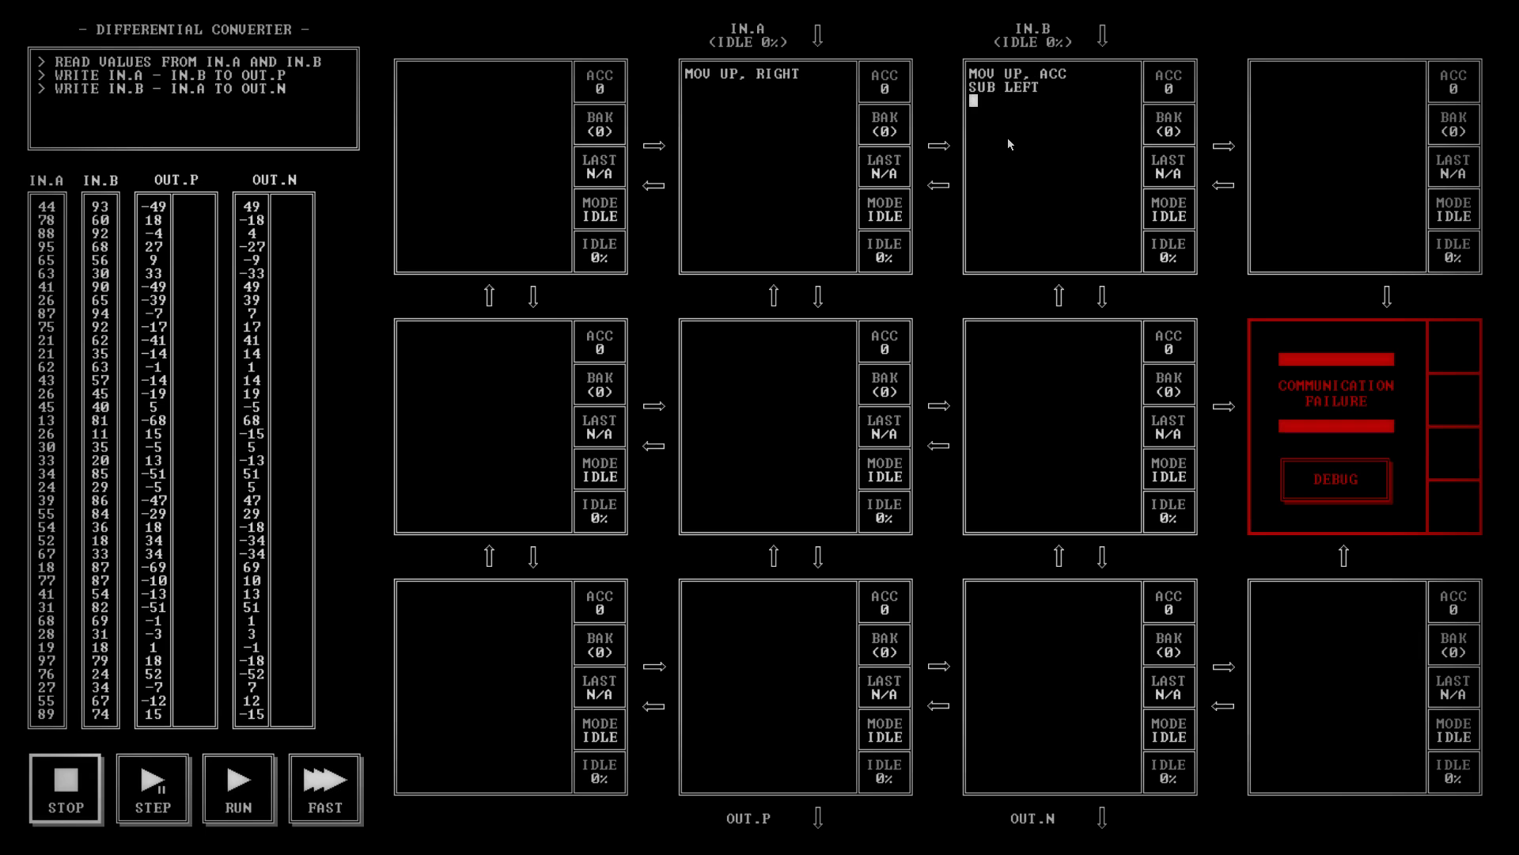
type("MOV ACCM")
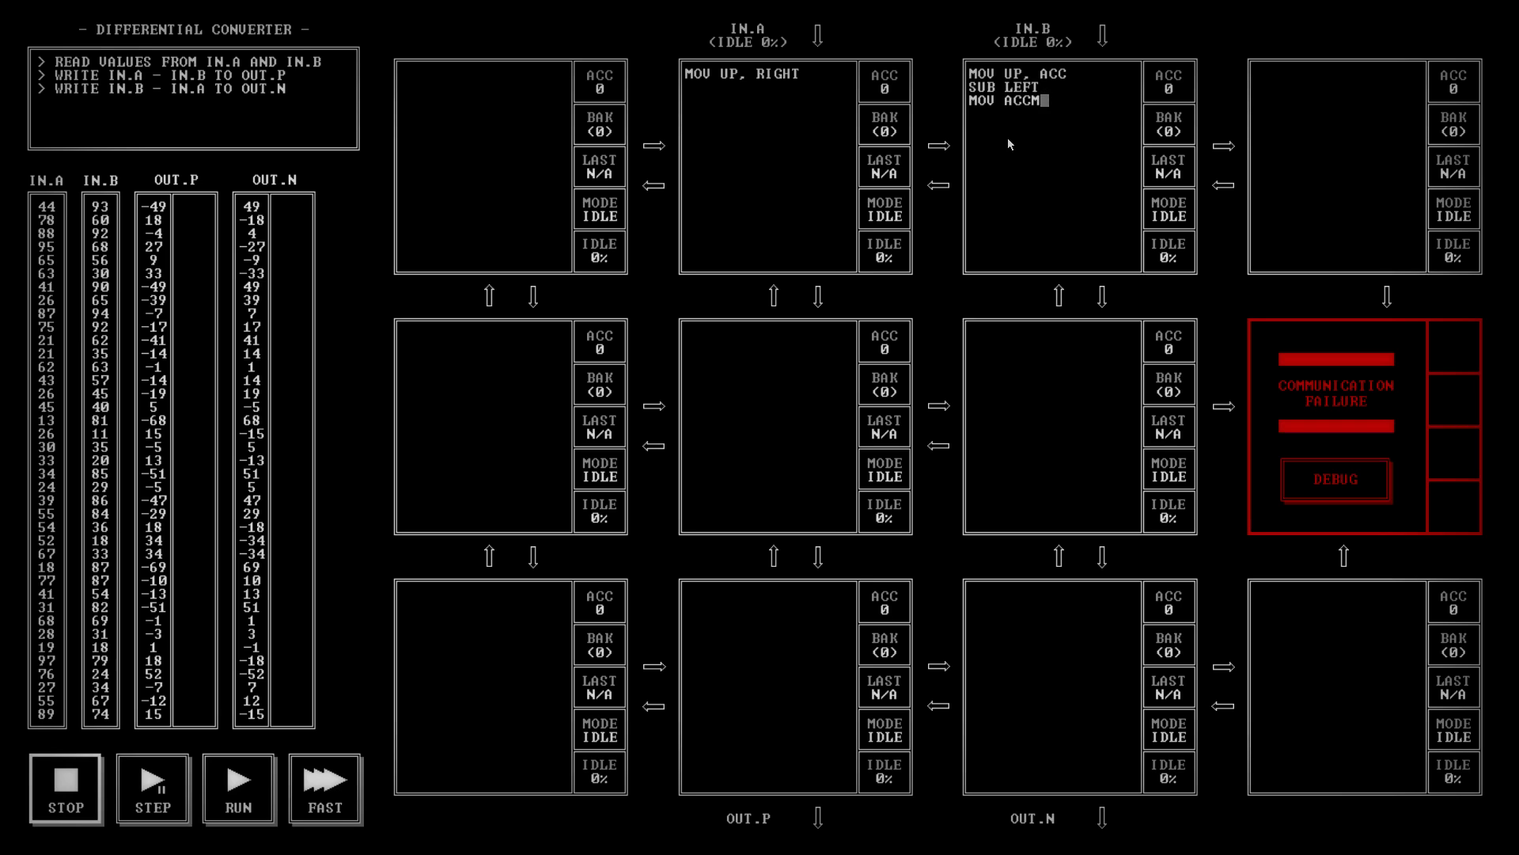
type(", DOWN")
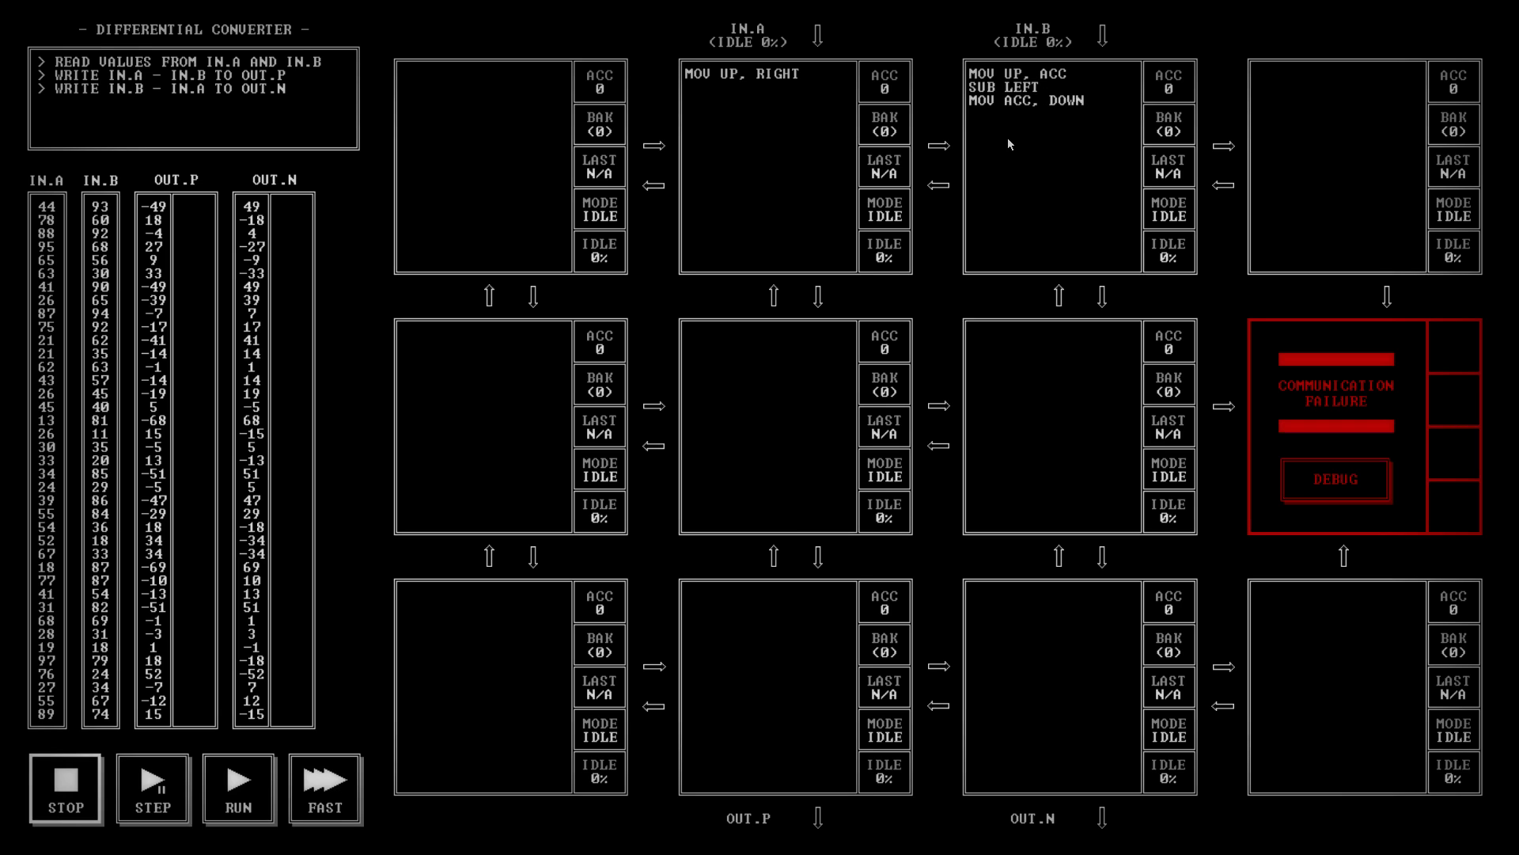
Write MOV UP, DOWN in the middle node to relay the difference downward.
type("MOV UP,")
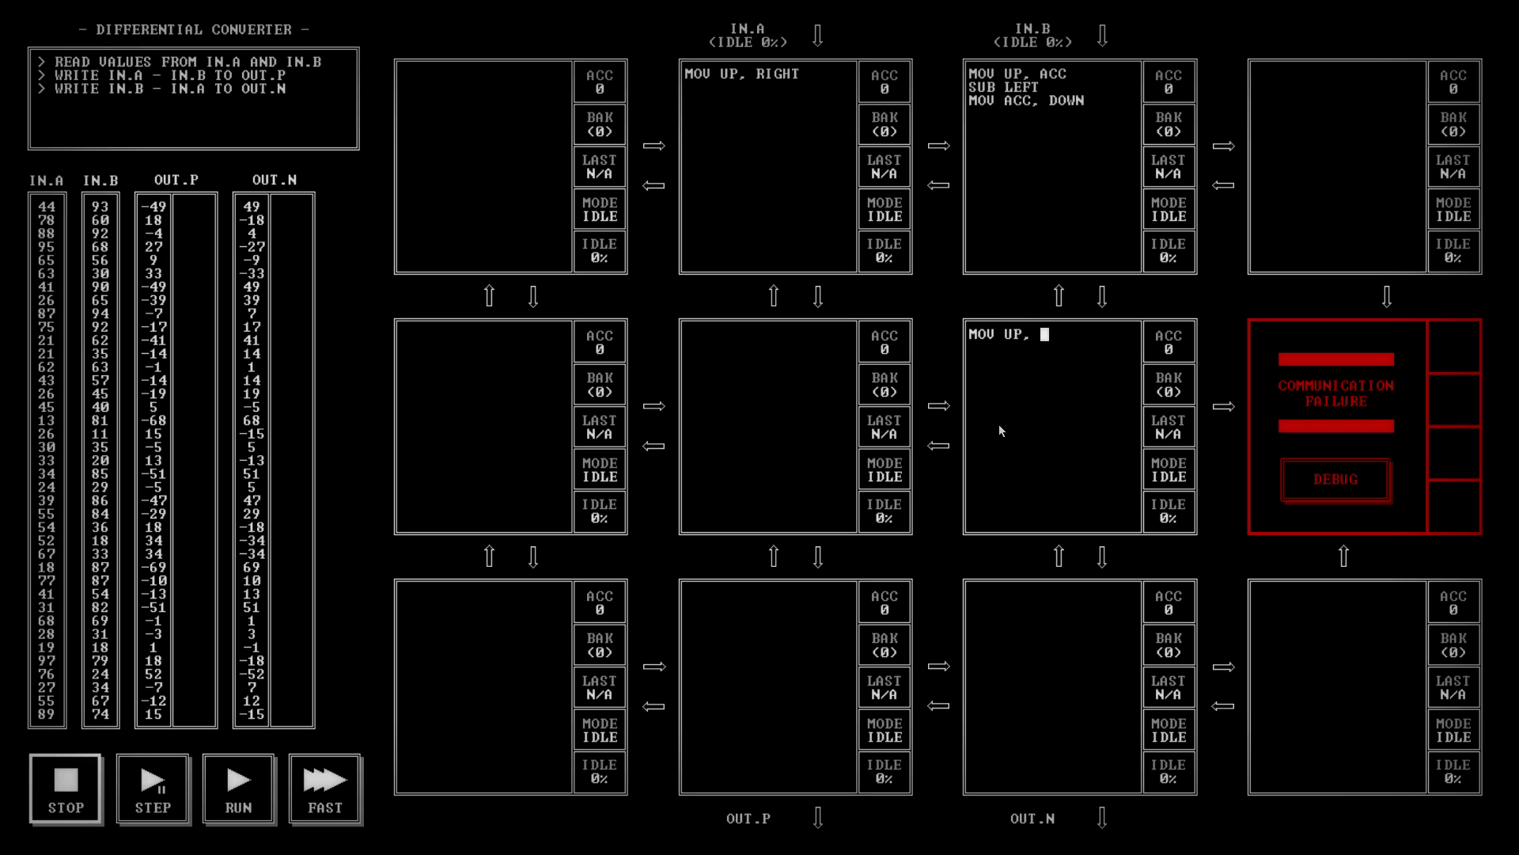
type("DOWN")
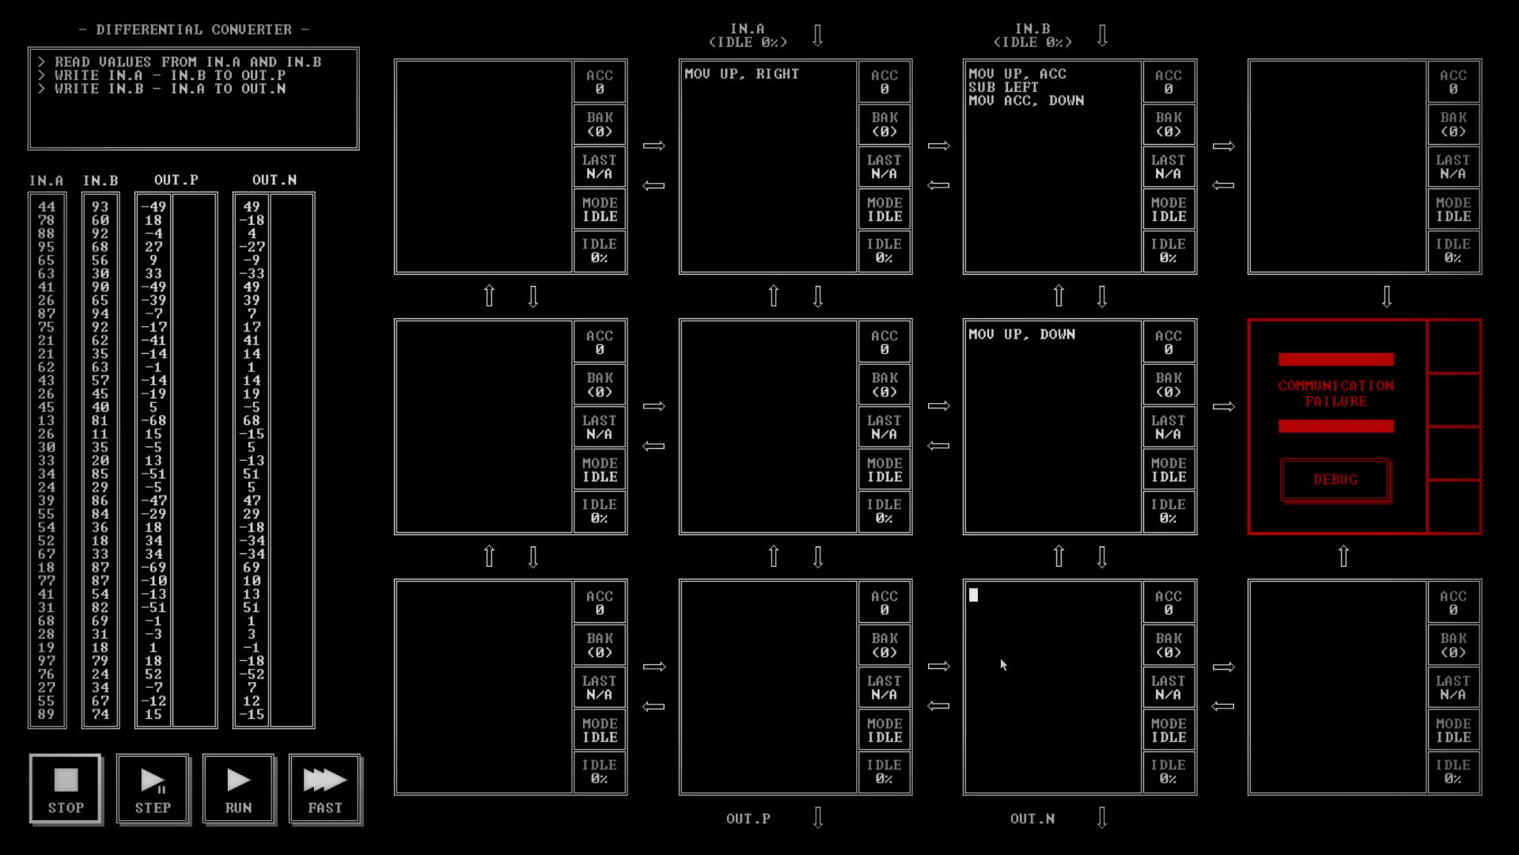
Write MOV UP, ACC; MOV ACC, LEFT; MOV ACC, DOWN in the node above OUT.N.
type("MOV")
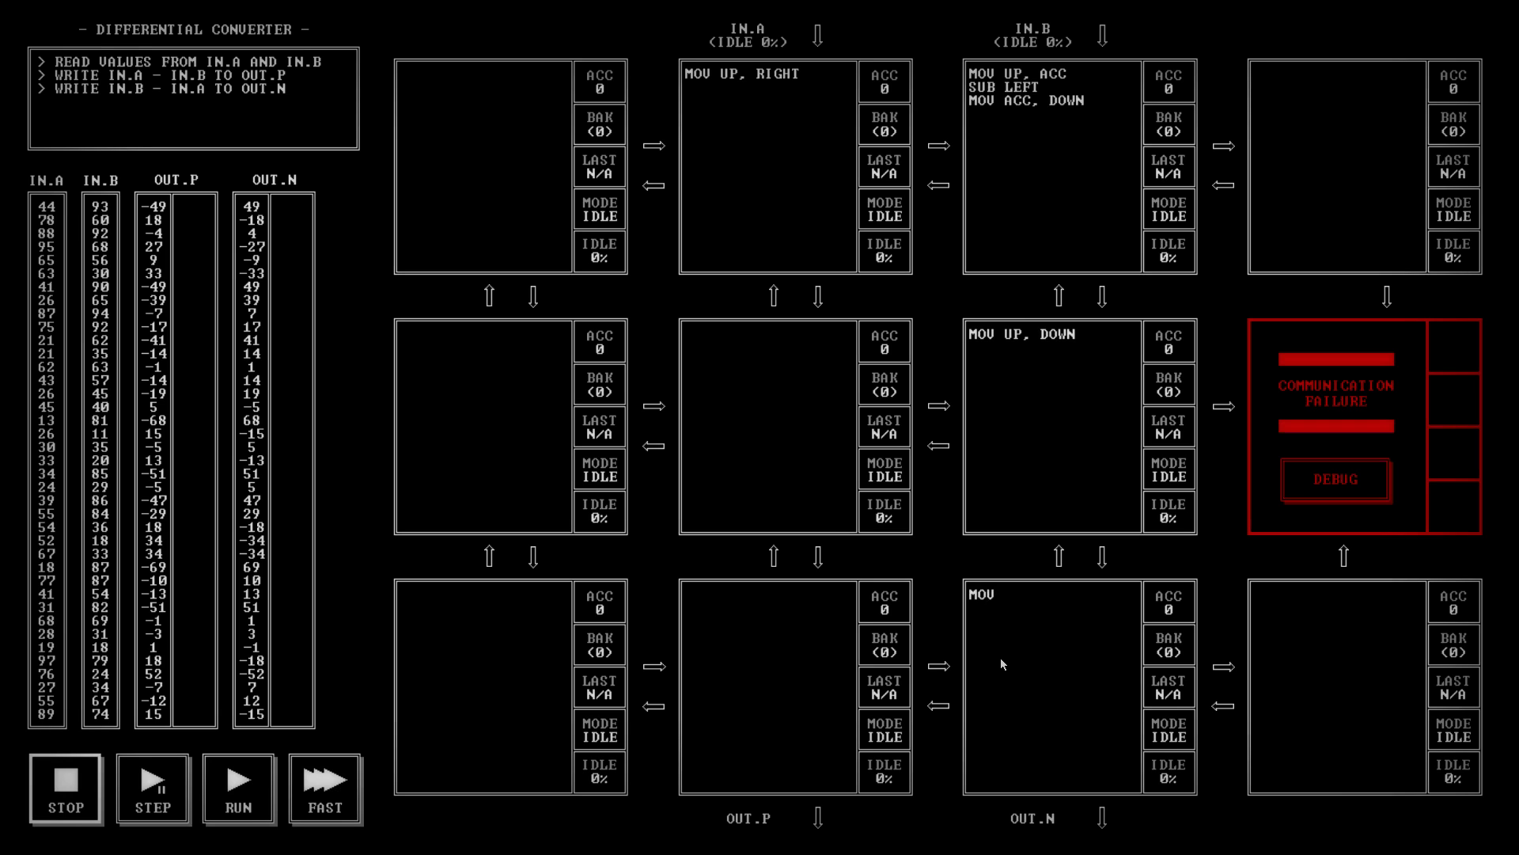
left_click(1004, 593)
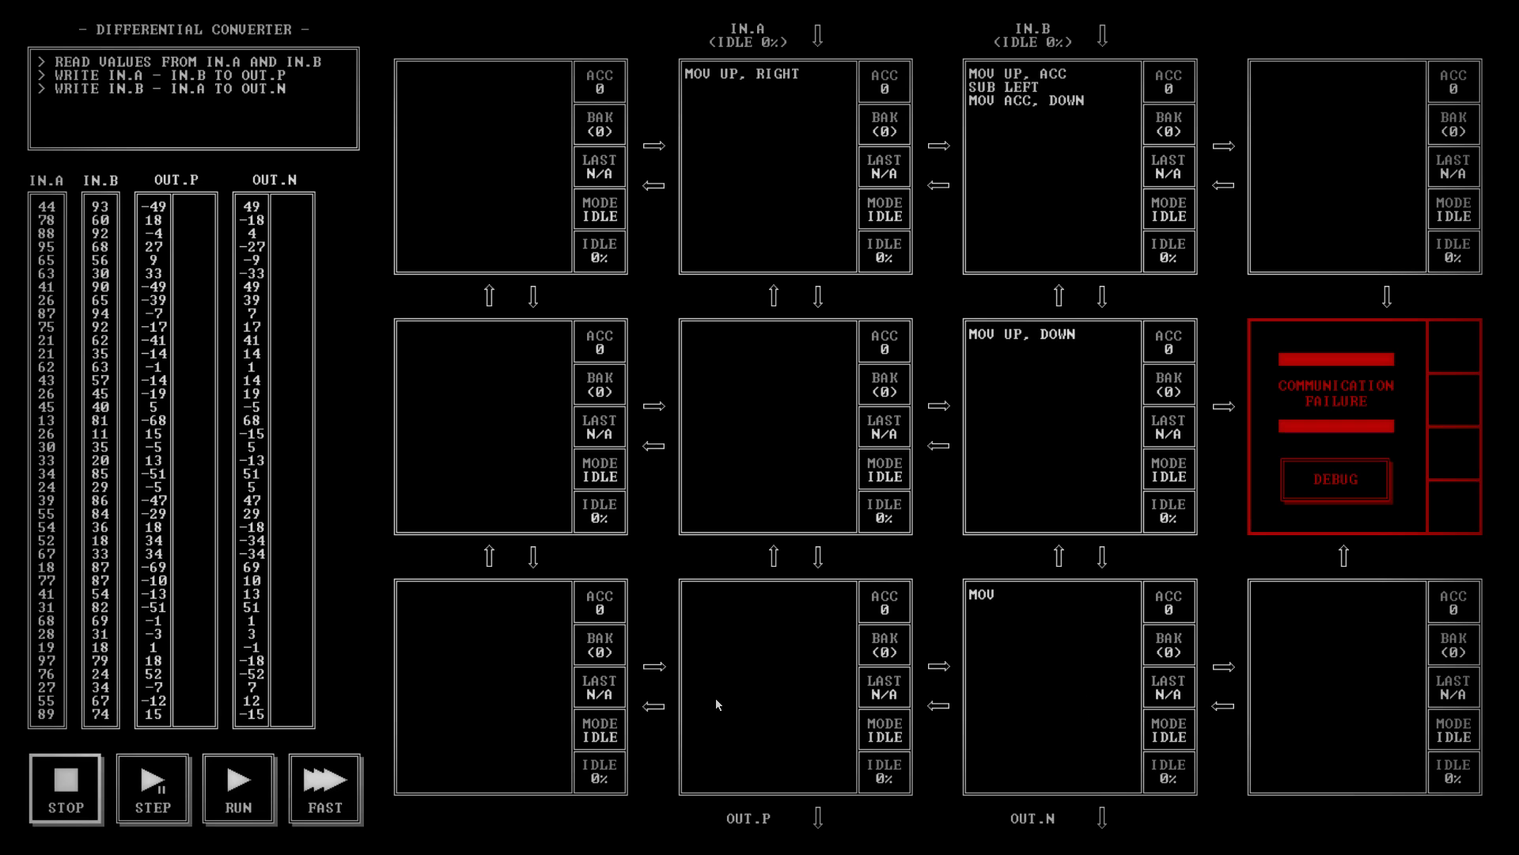
left_click(1001, 593)
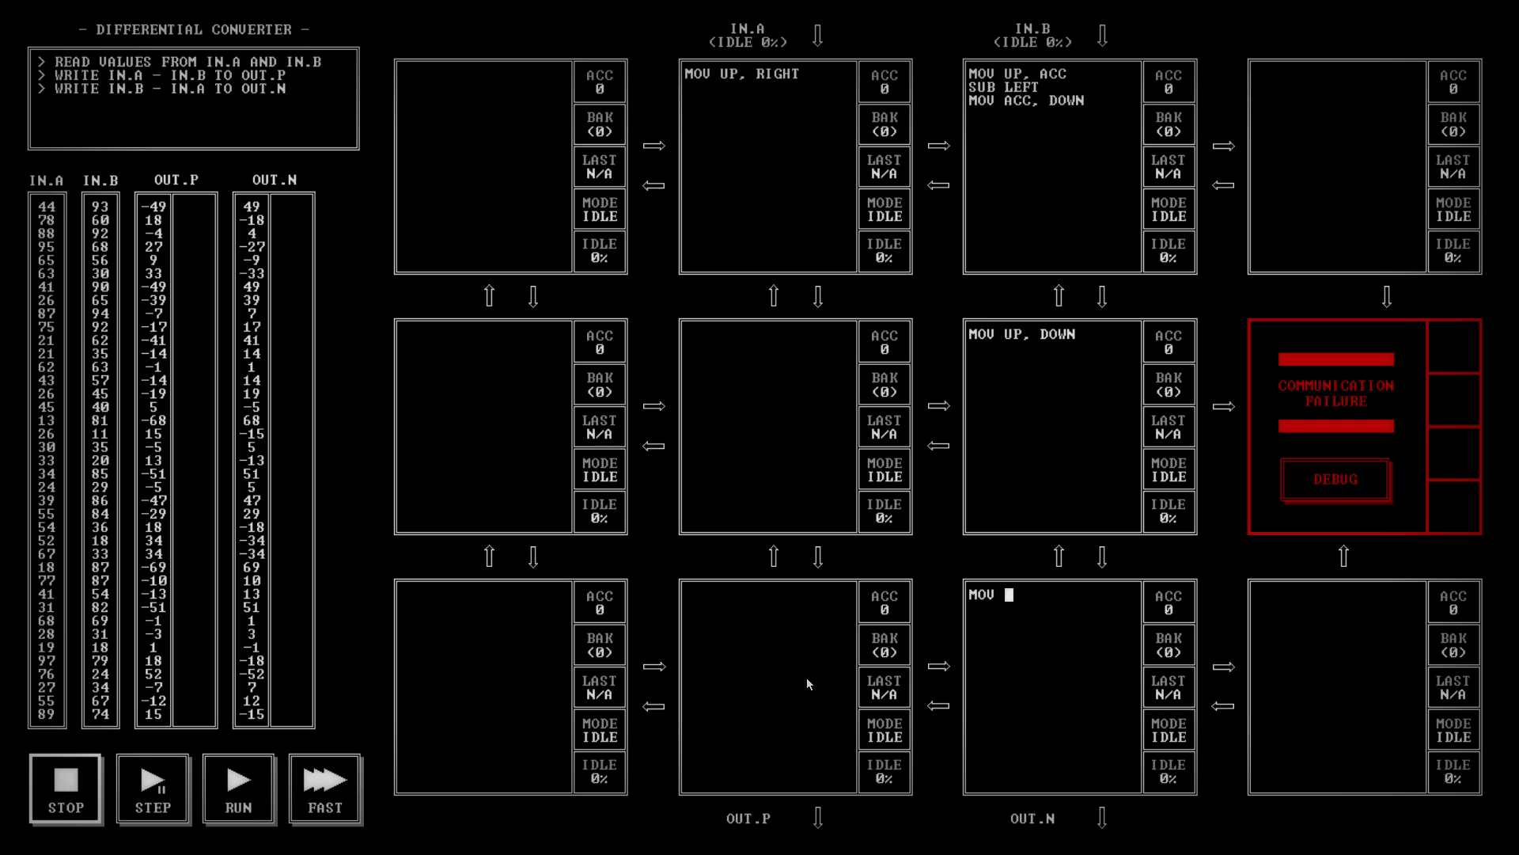
mouse_move(997, 696)
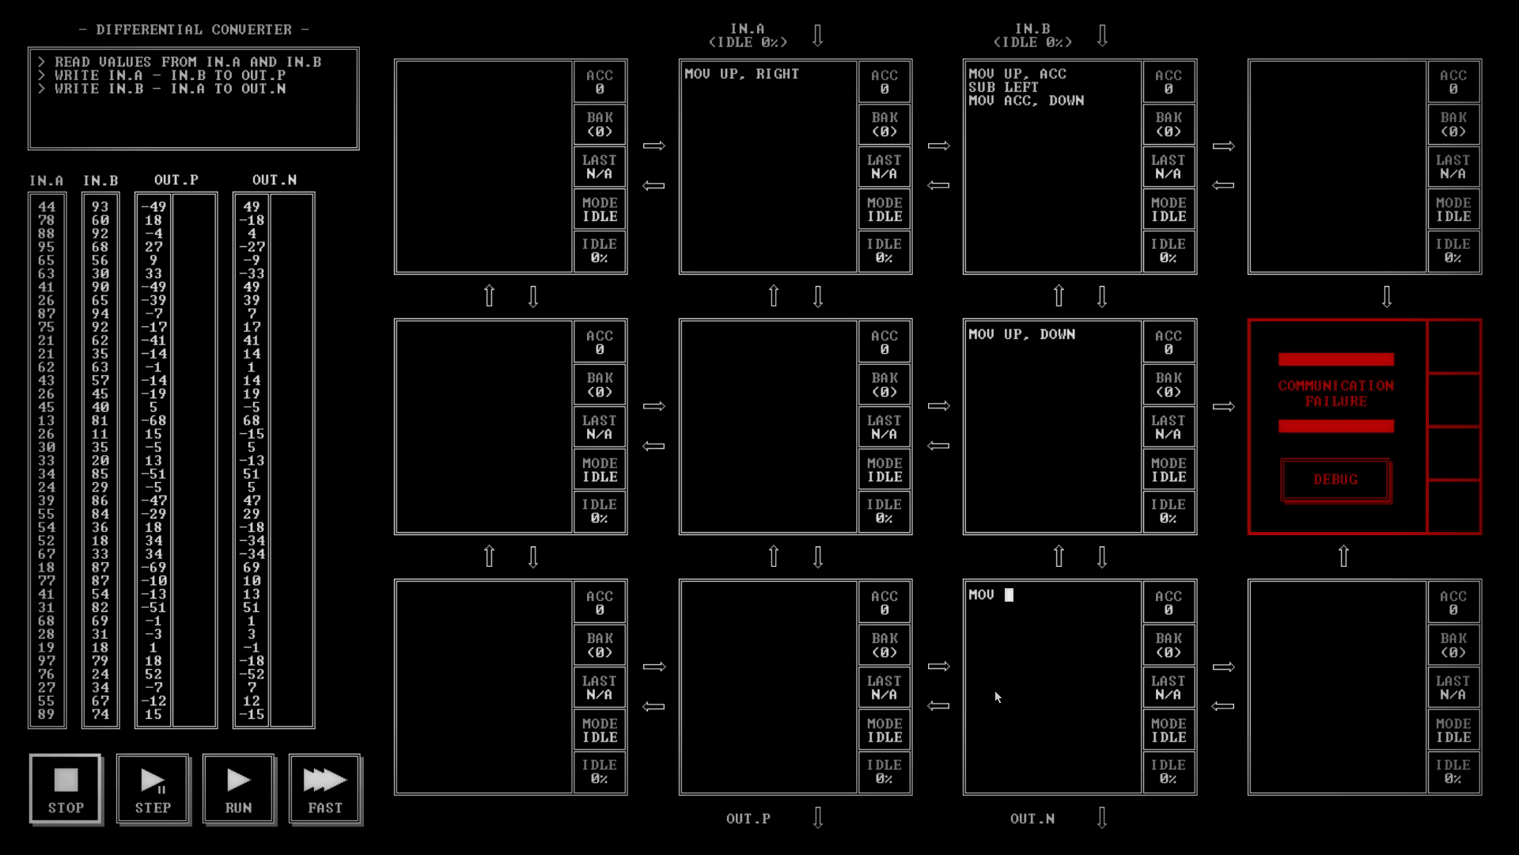
type("UP, ACC")
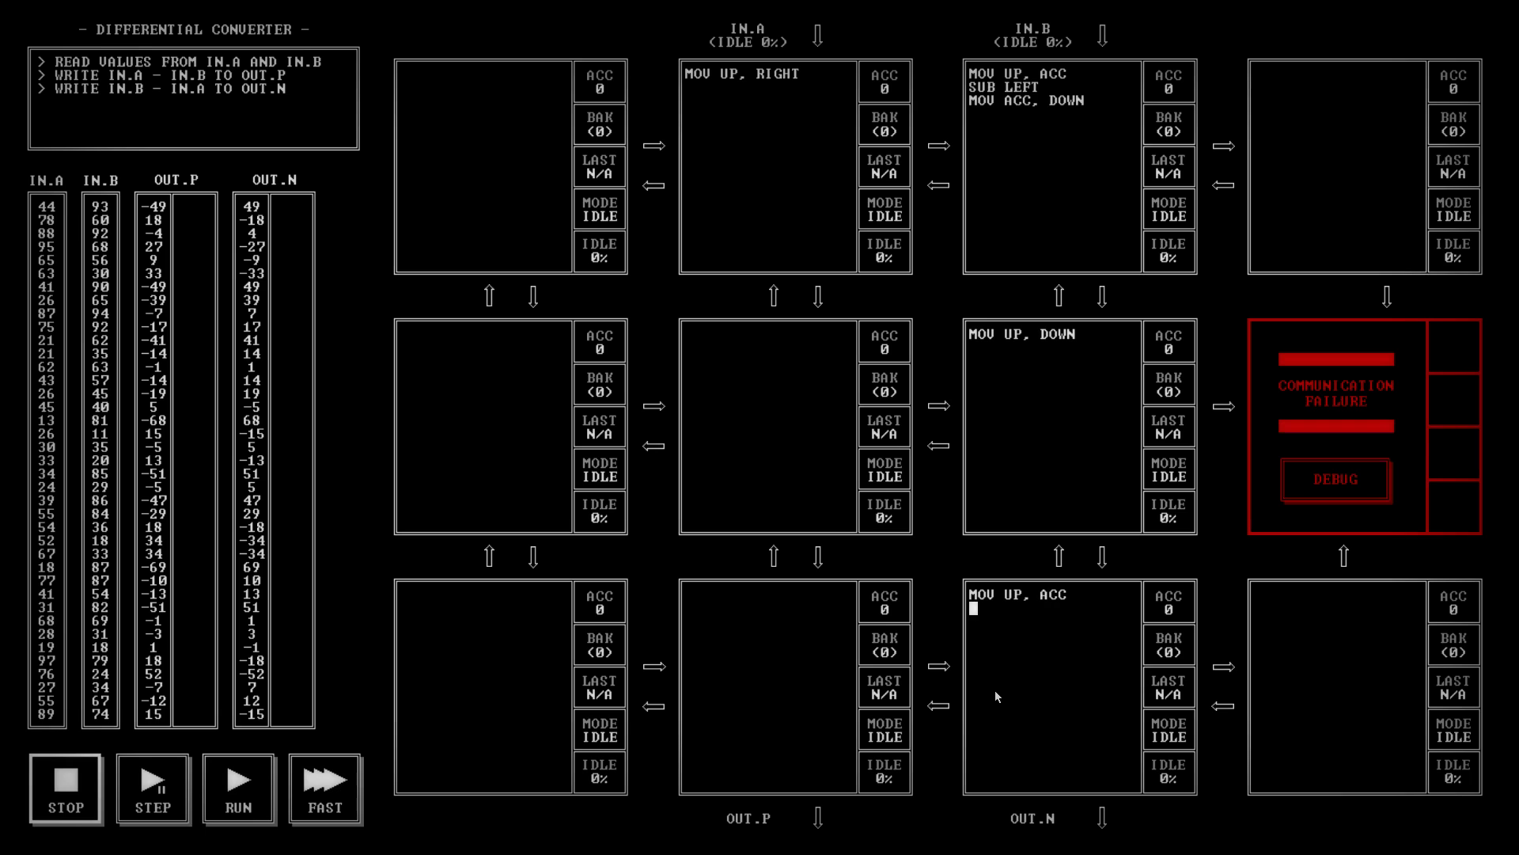
type("MOV ACC, LEFT")
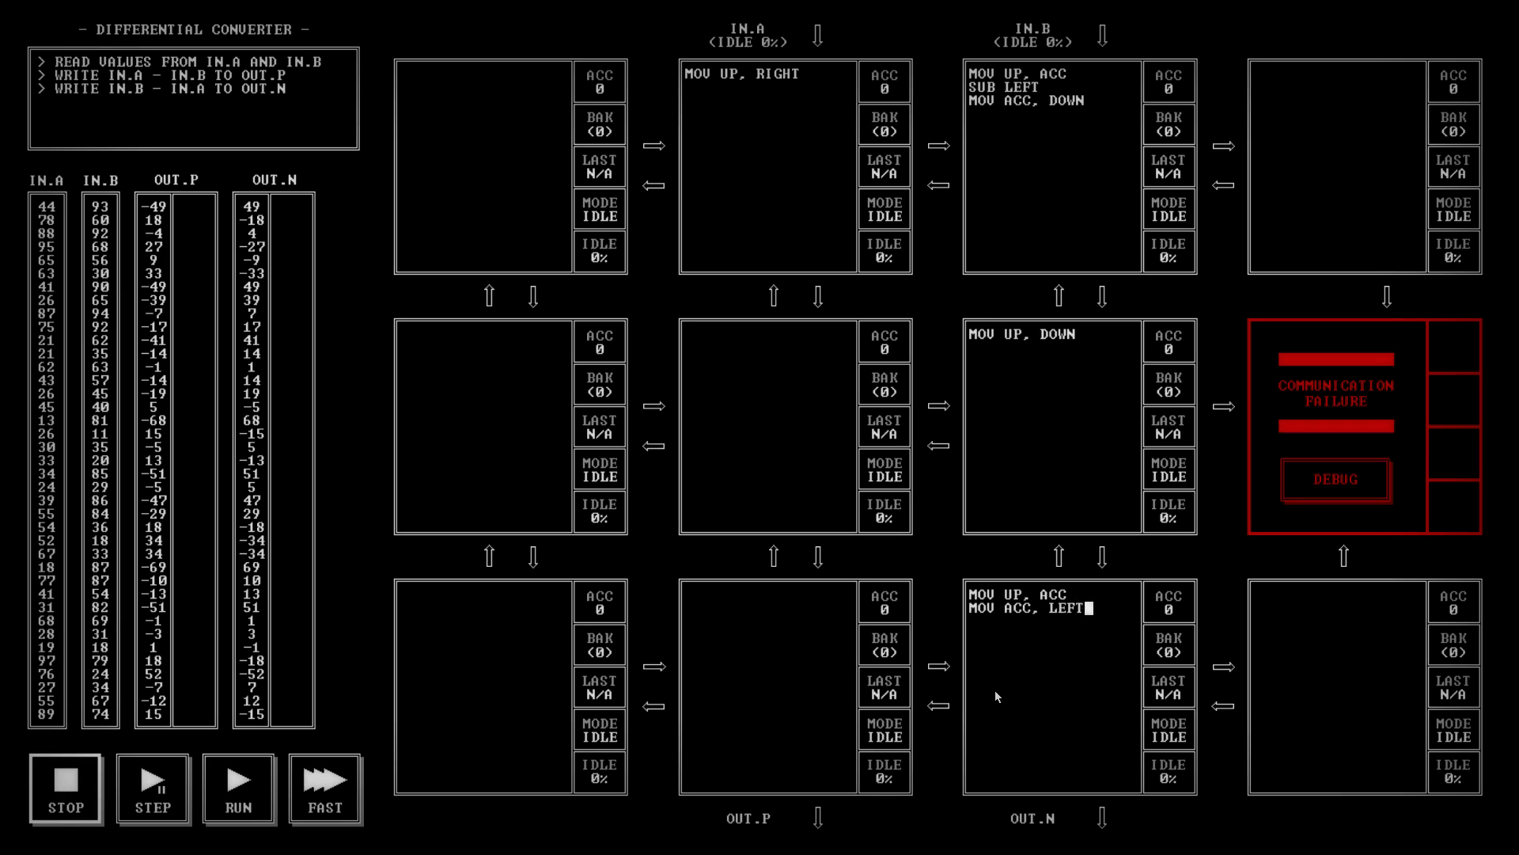
type("MOV ACC, D")
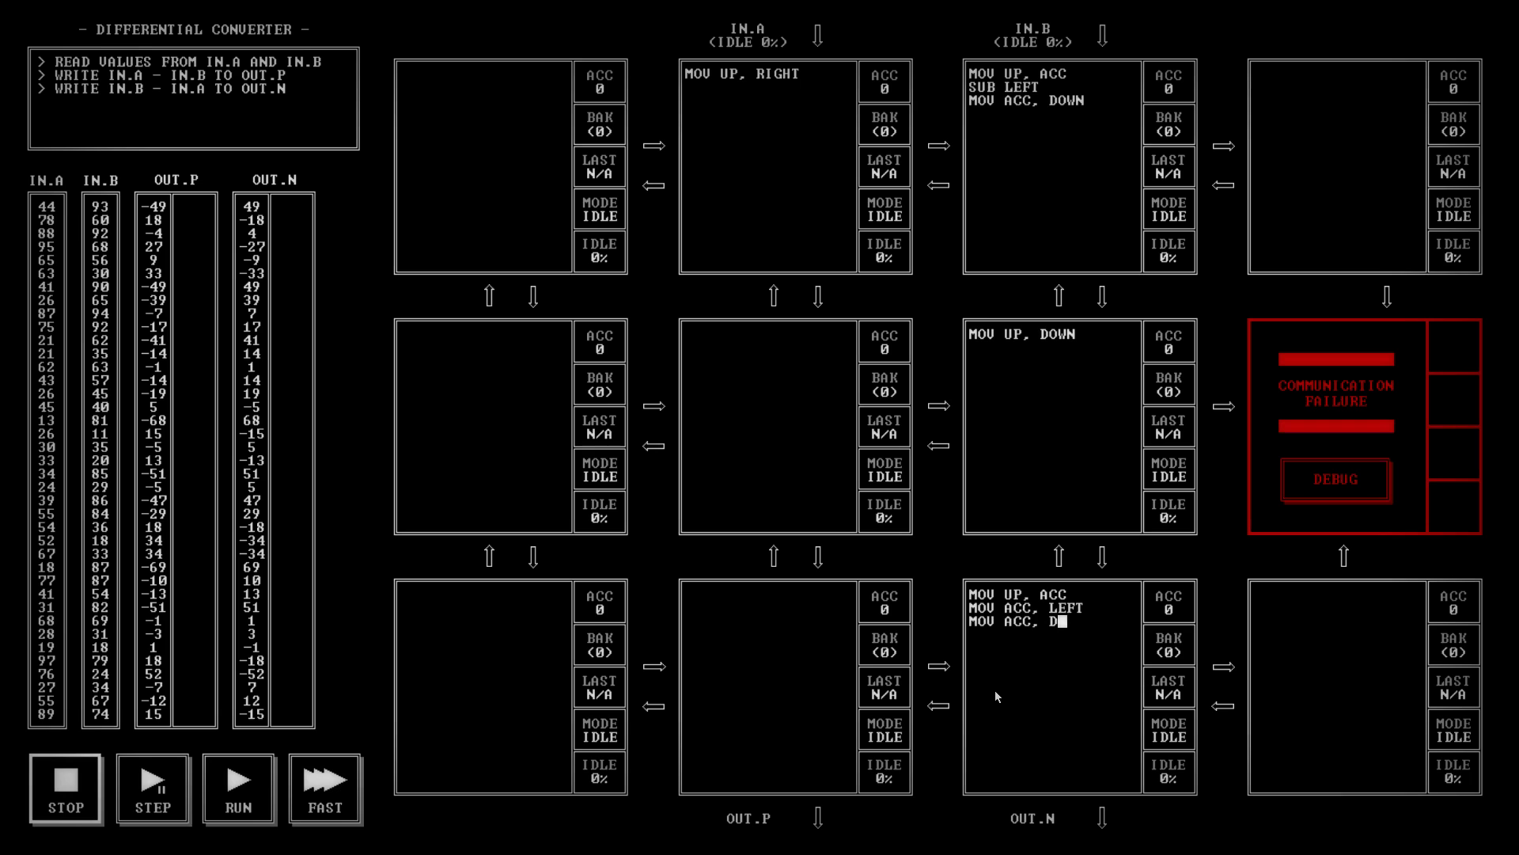
type("OWN")
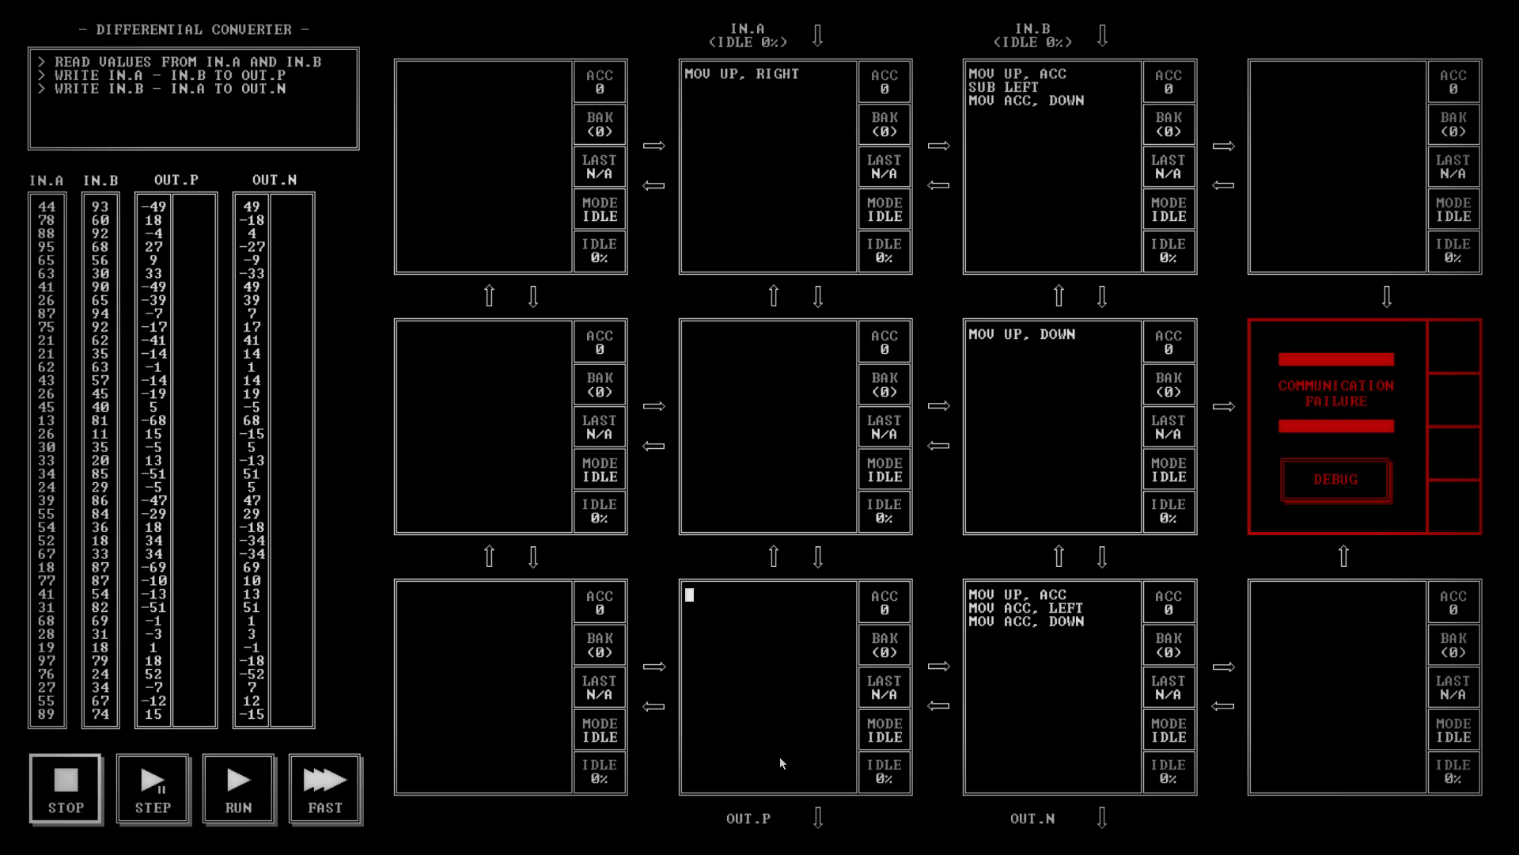
Write MOV RIGHT, ACC; NEG; MOV ACC, DOWN above OUT.P and run the tests.
type("MOV")
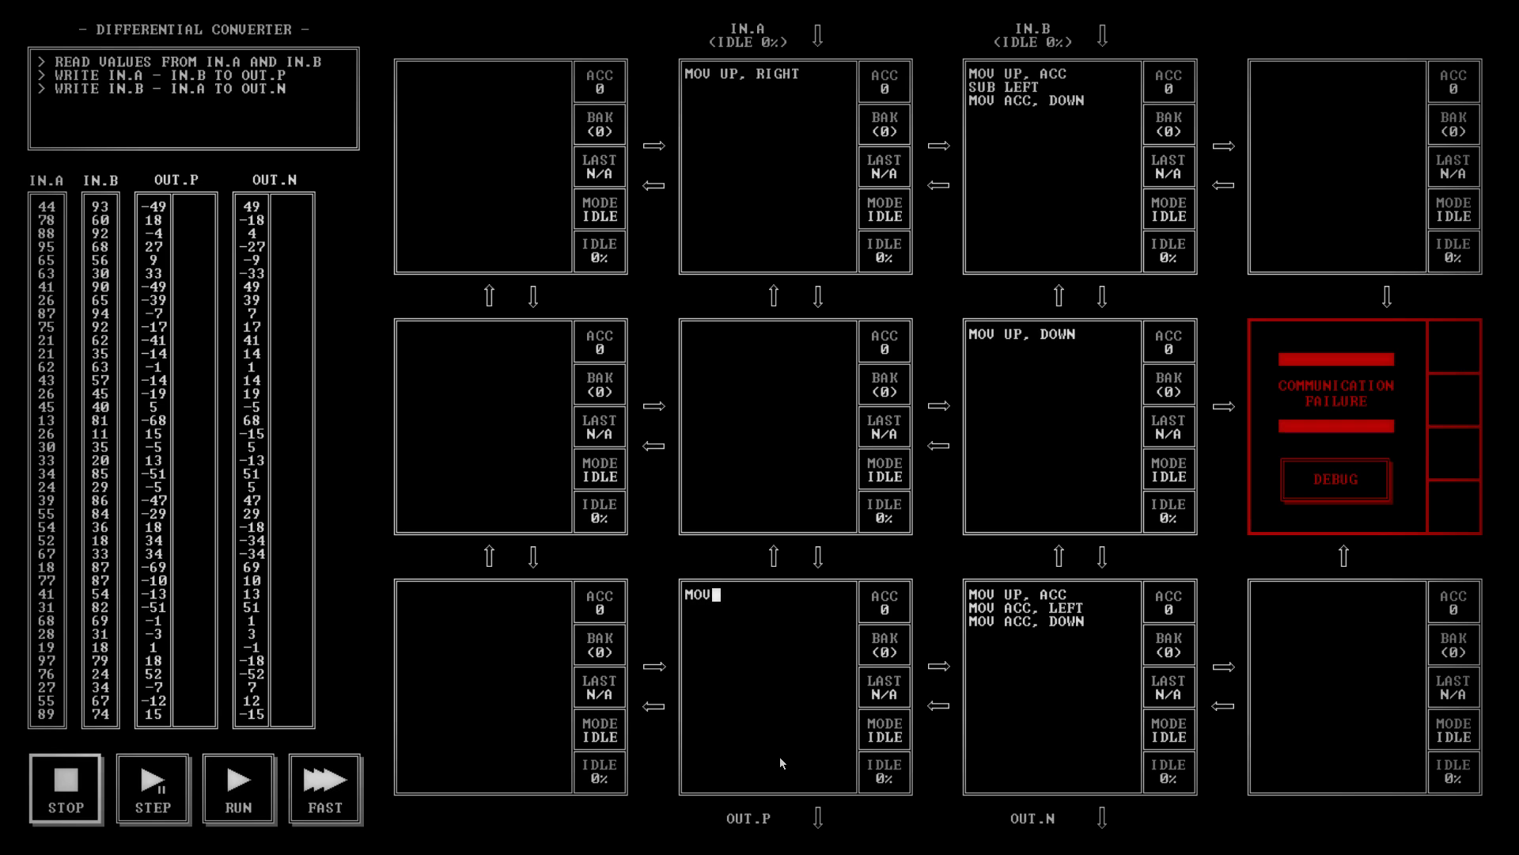
type("RIGHT, ACC")
type("N")
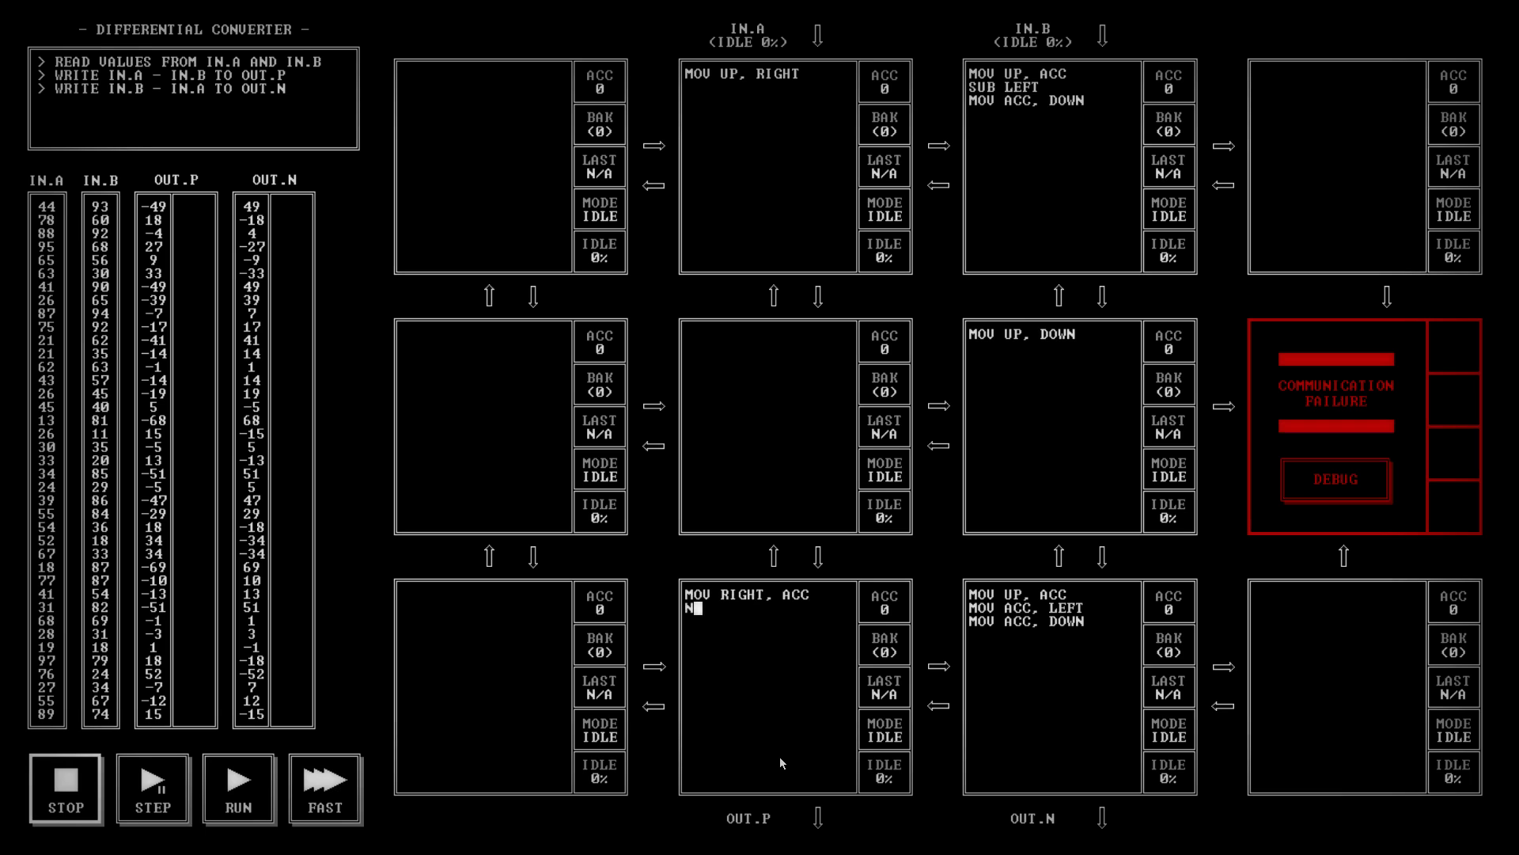
type("EG")
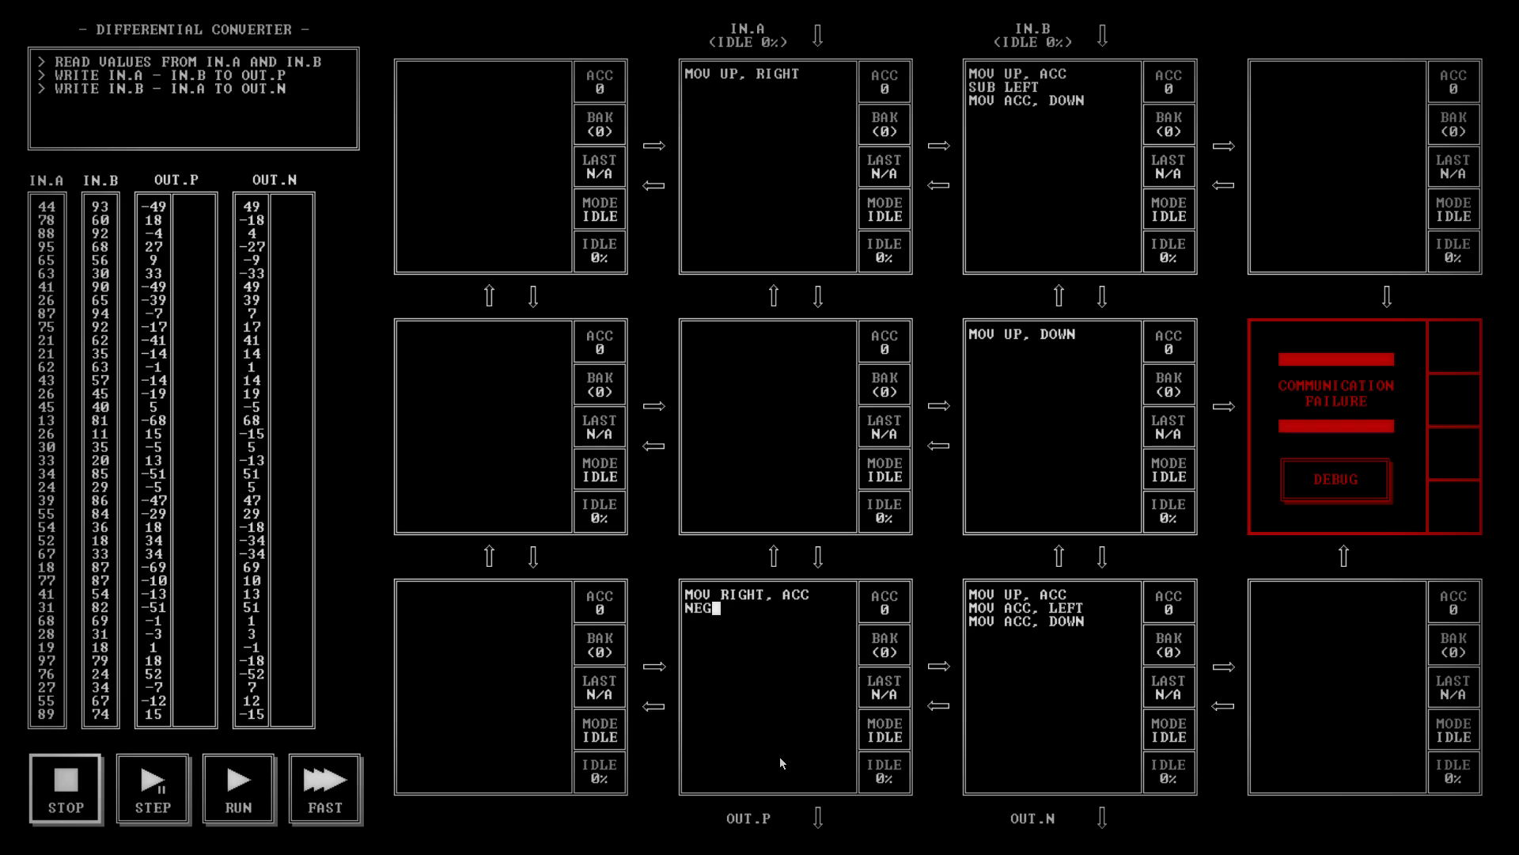
type("MOV ACC,")
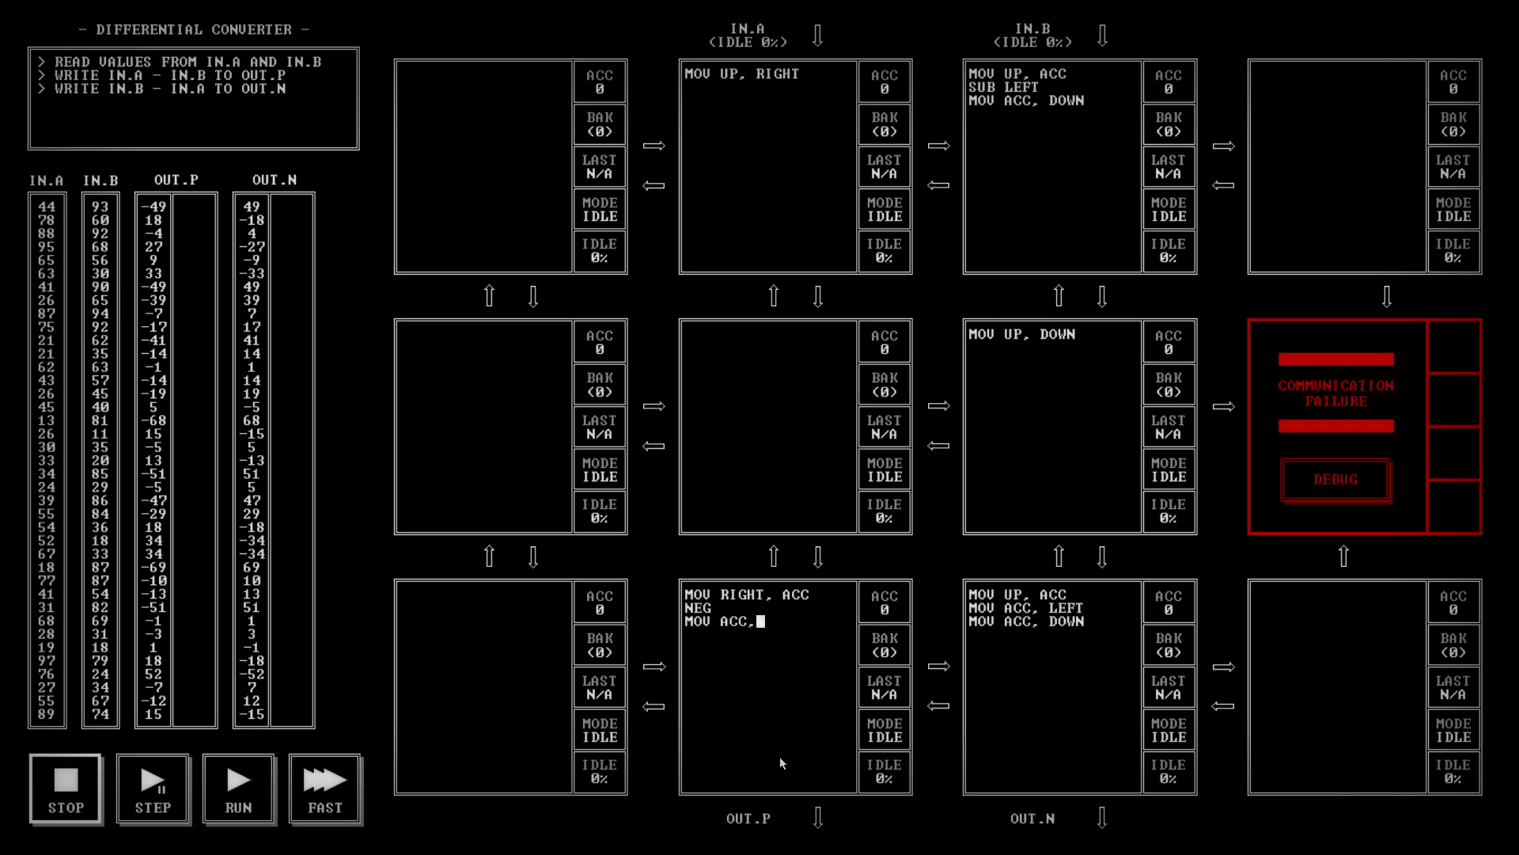
type("DOWN")
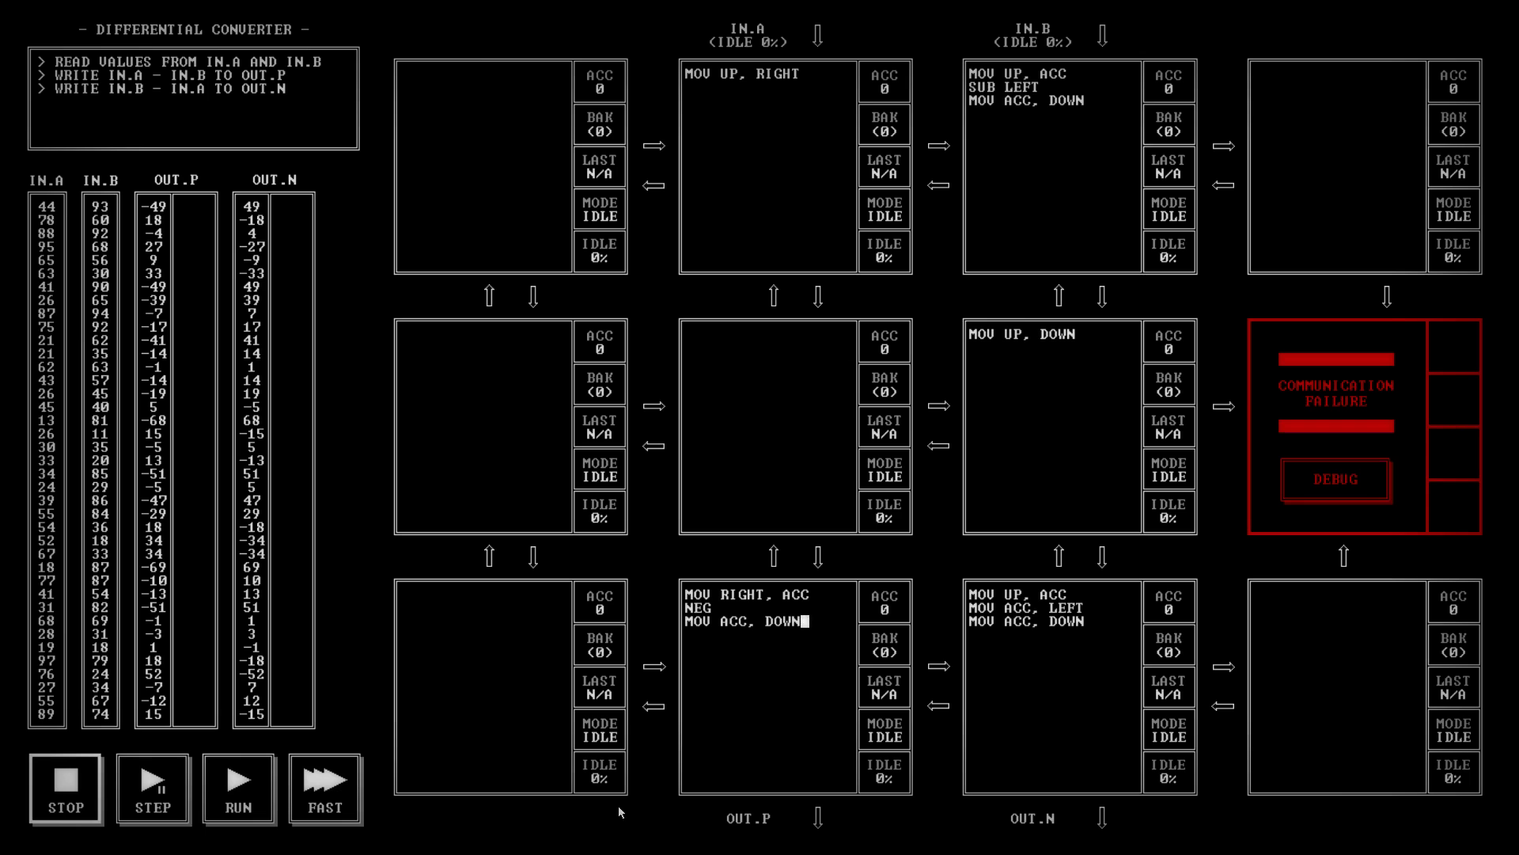
left_click(237, 788)
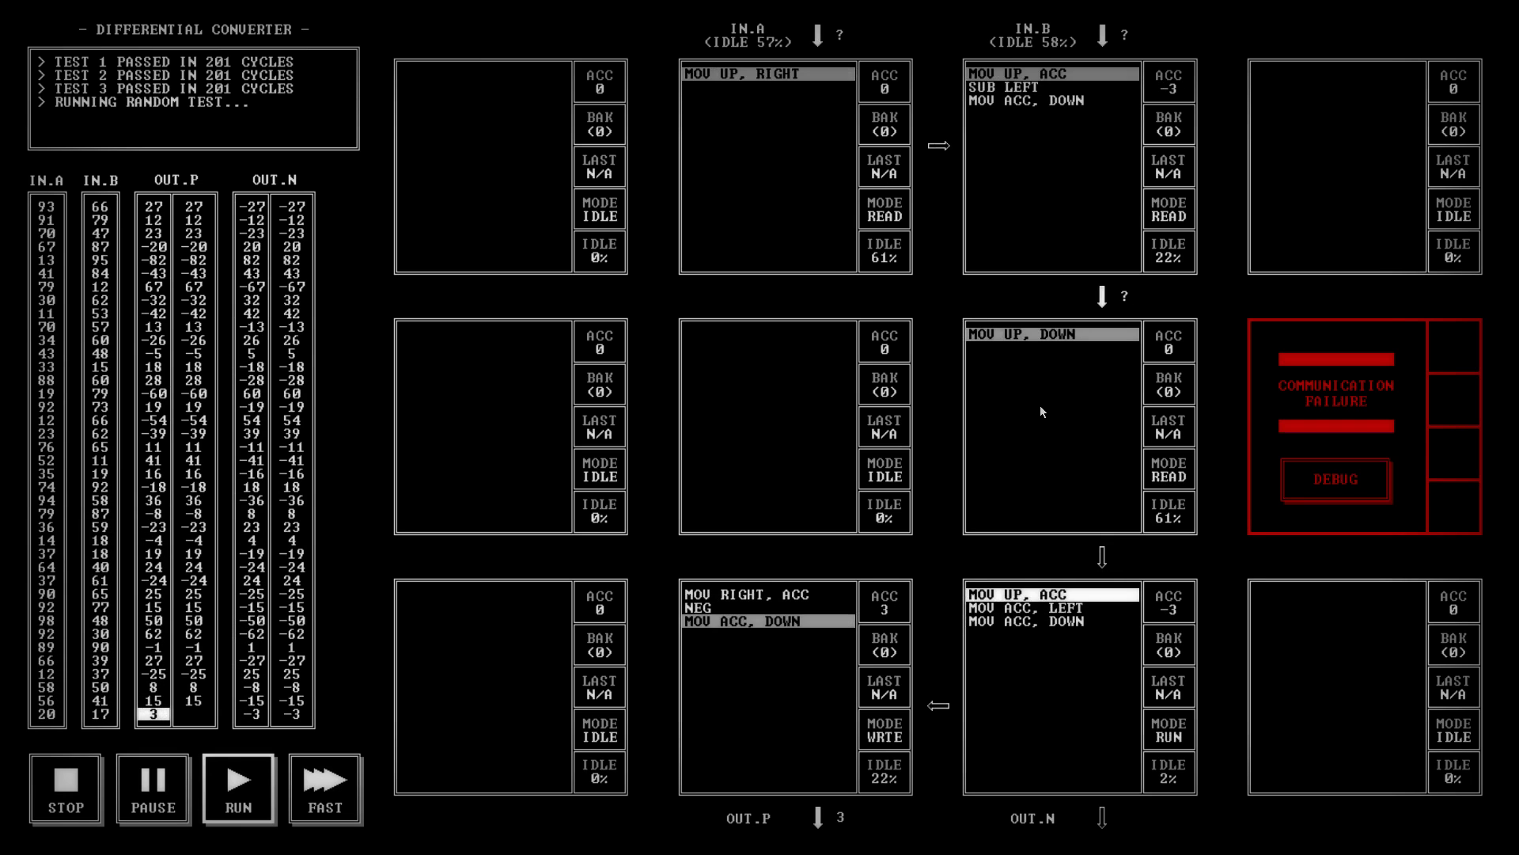
mouse_move(329, 648)
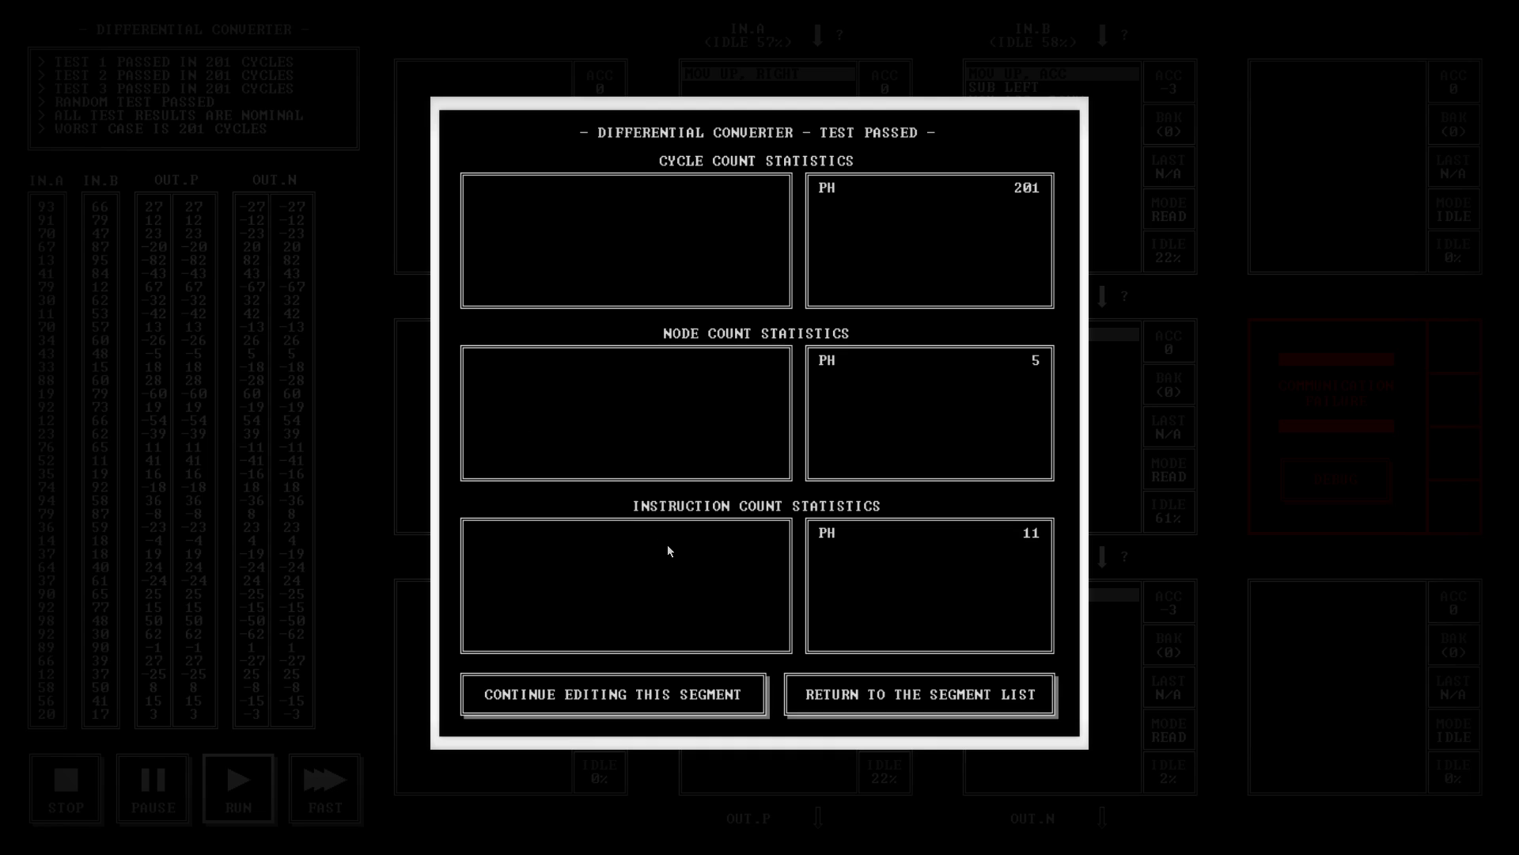
mouse_move(827, 483)
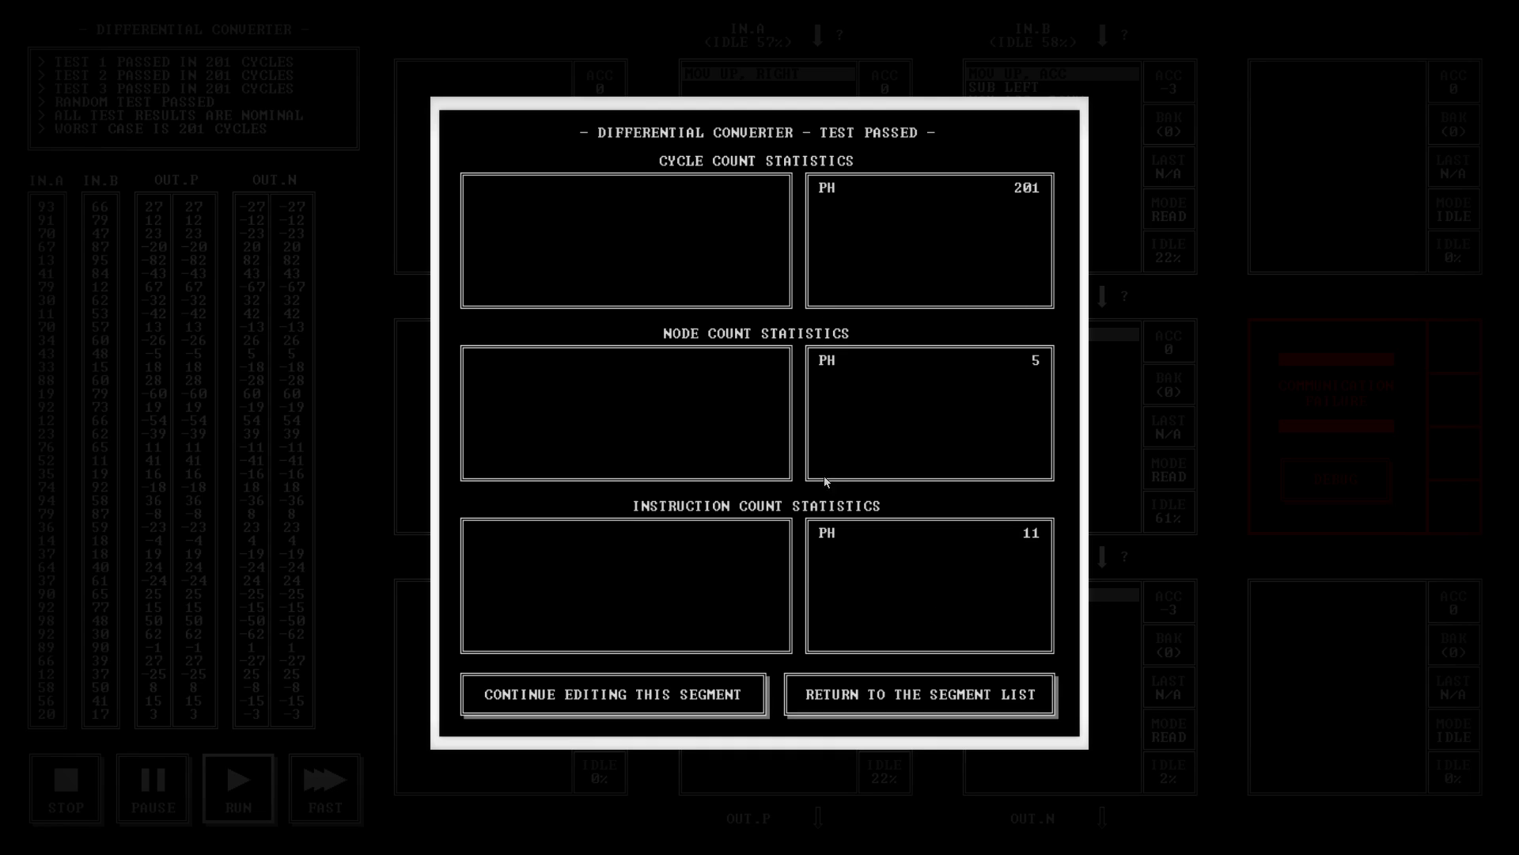